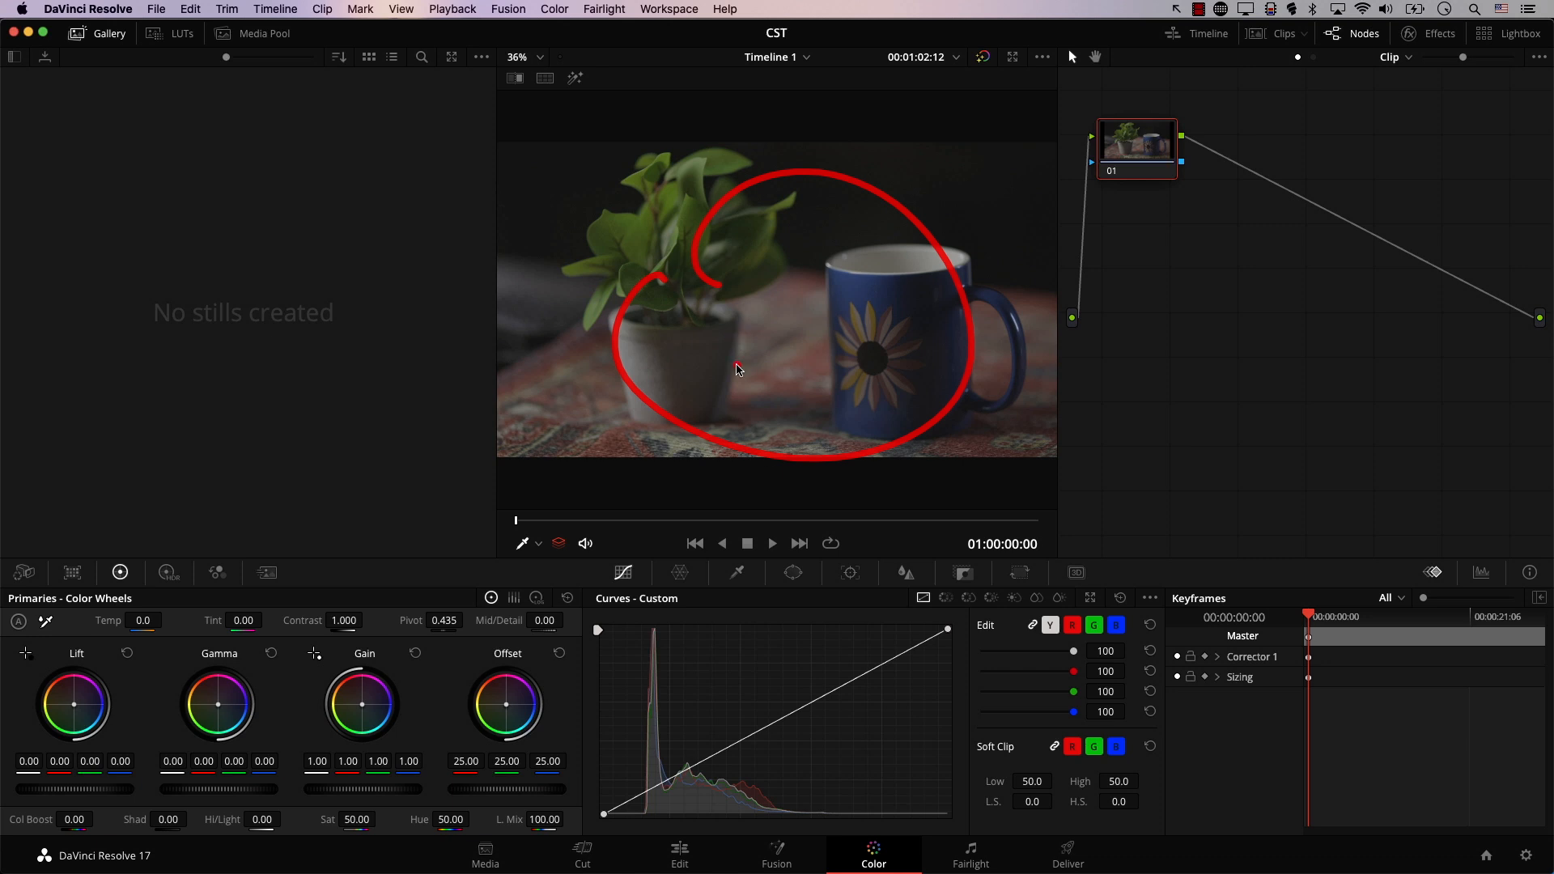
mouse_move(702, 347)
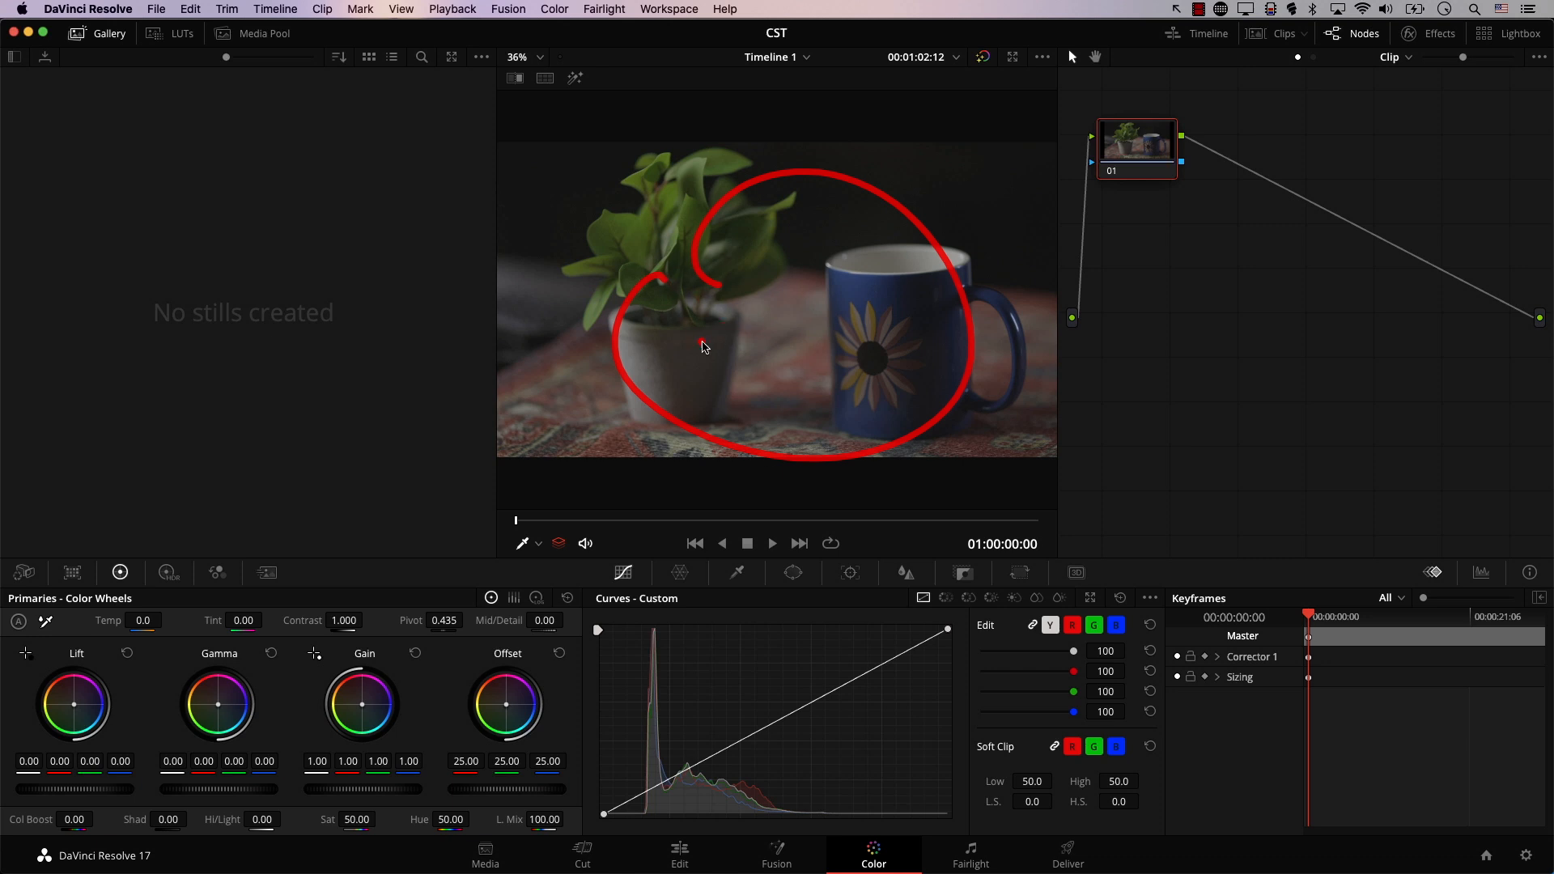
- Open the Effects library to reach Color Space Transform under Resolve FX Color
click(1438, 32)
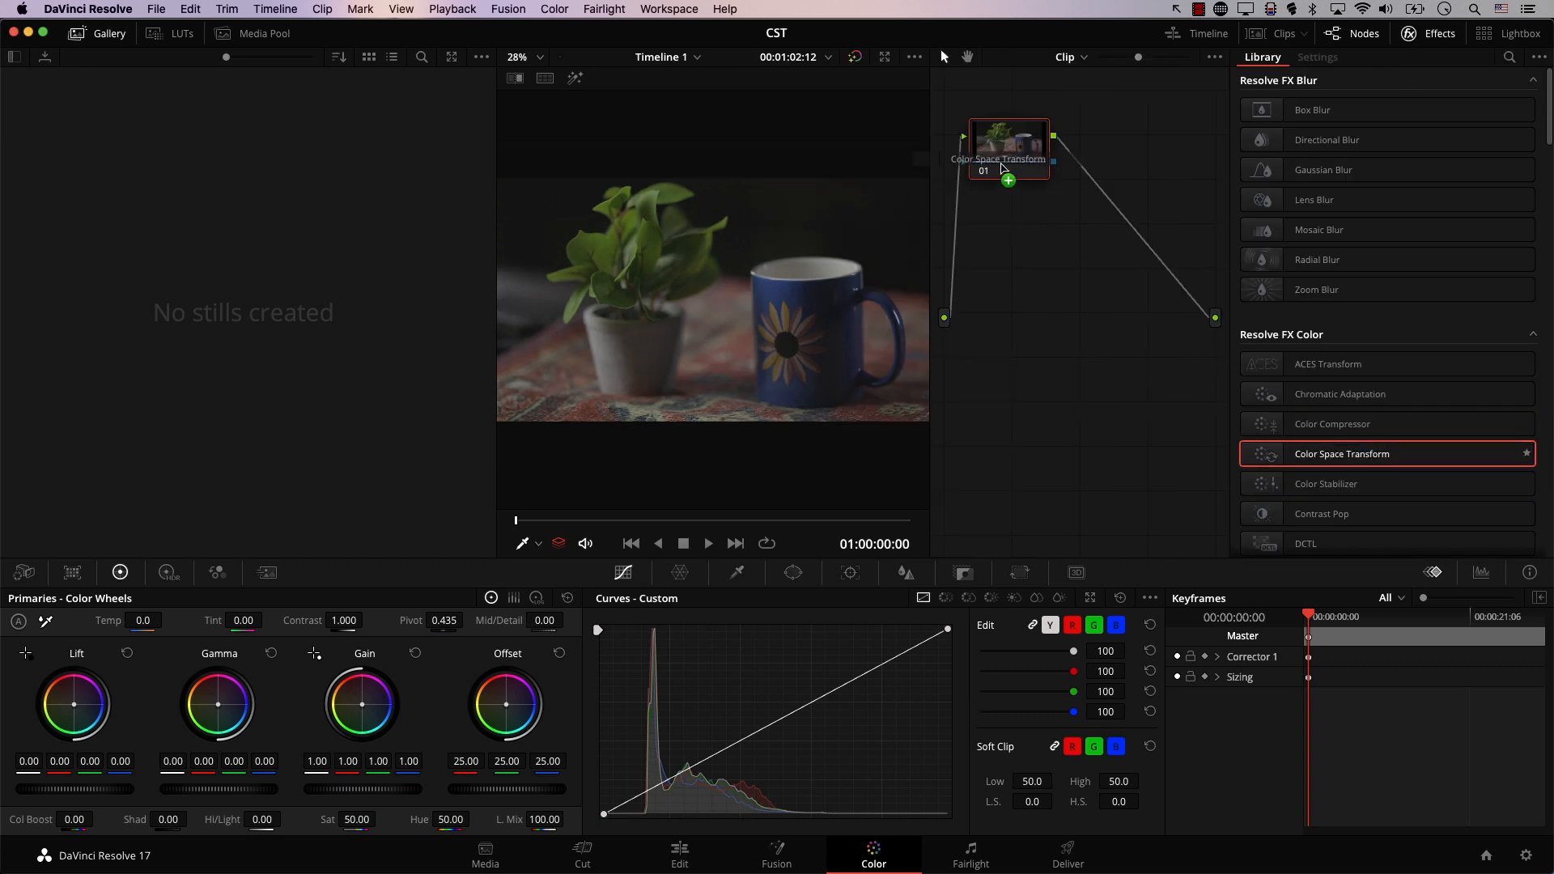
- Apply Color Space Transform to node 01 with Canon Cinema Gamut input and Canon Log 3 gamma
click(1317, 57)
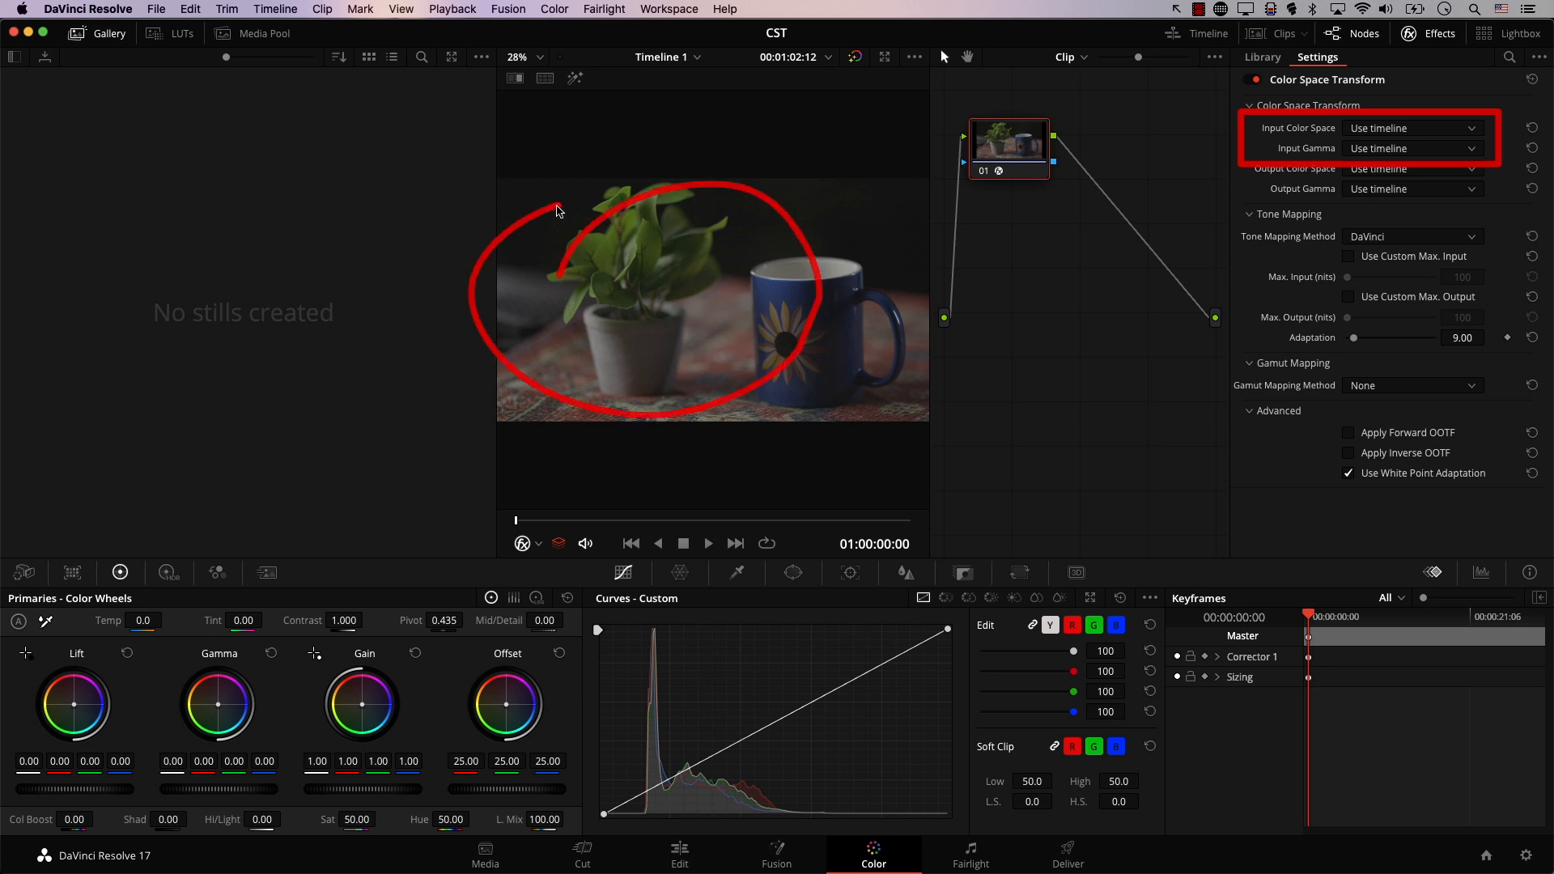
click(1411, 128)
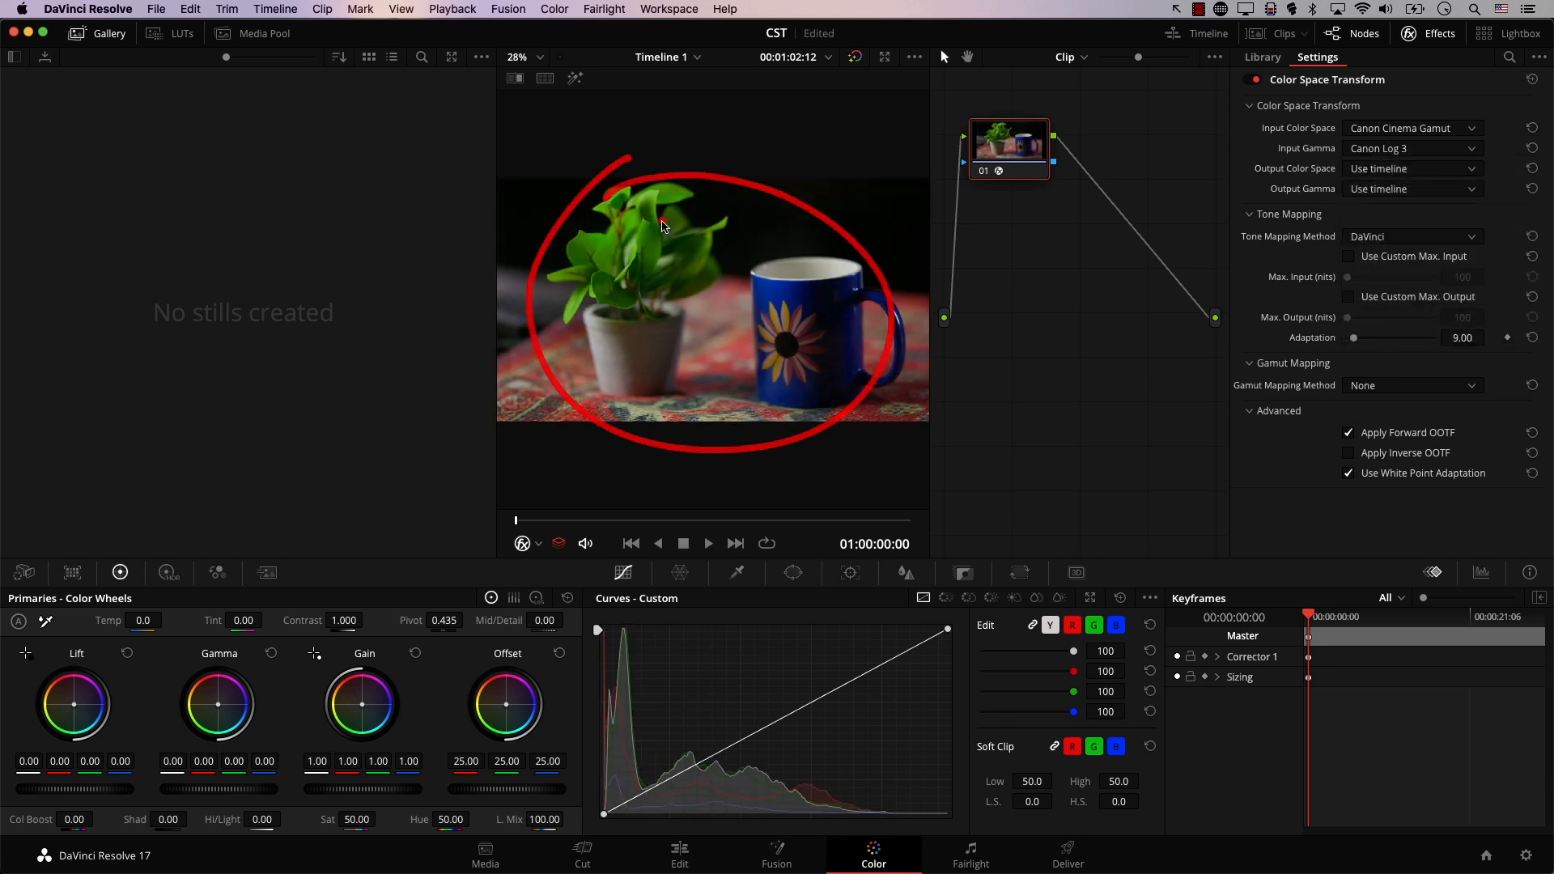
click(855, 56)
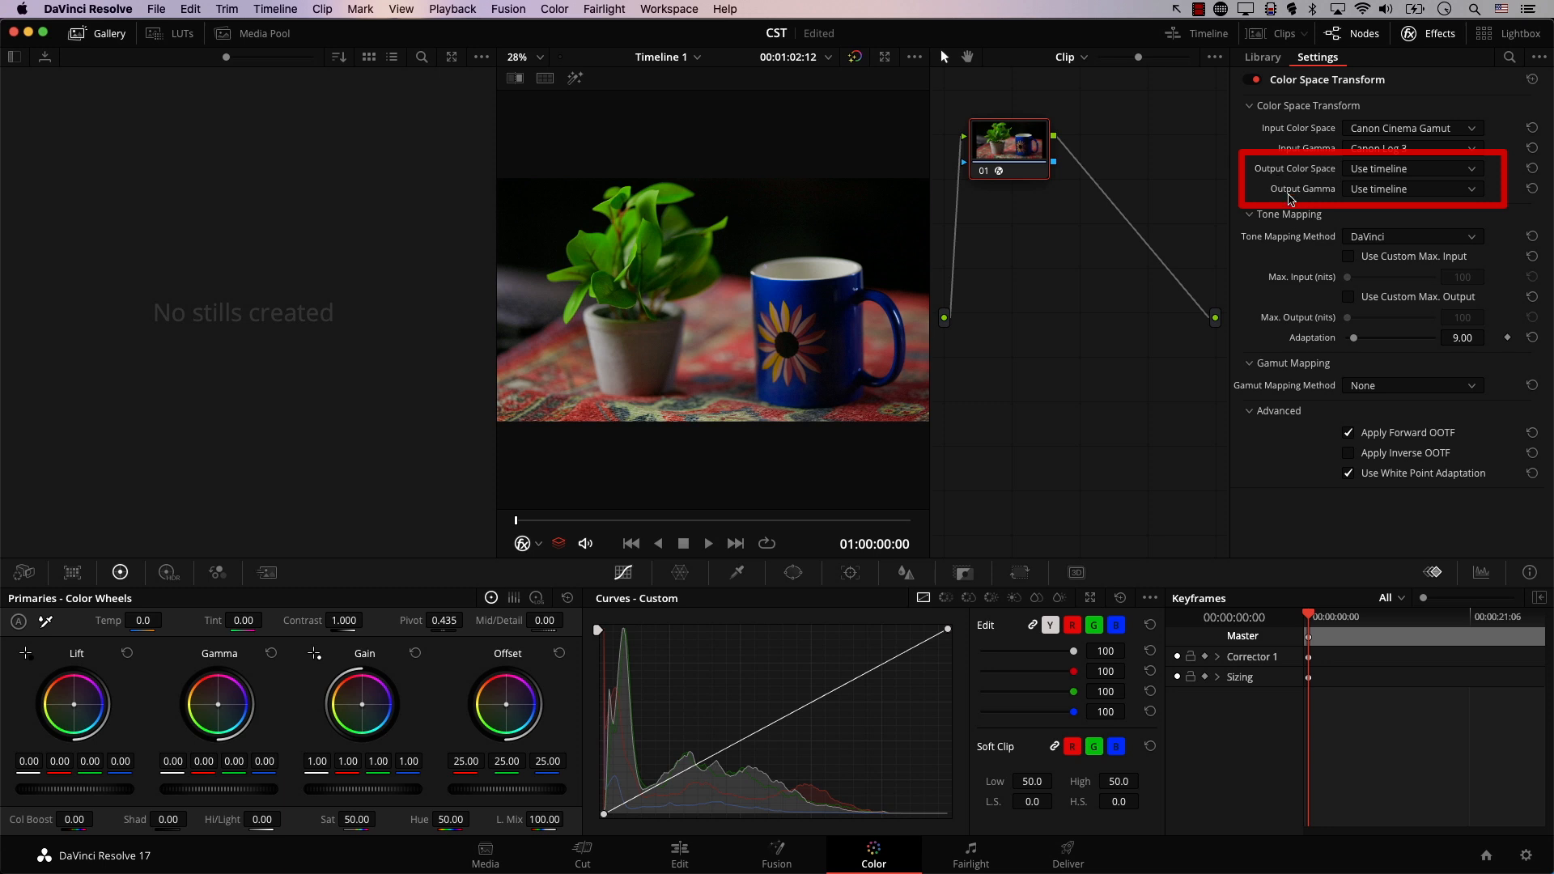
mouse_move(1458, 352)
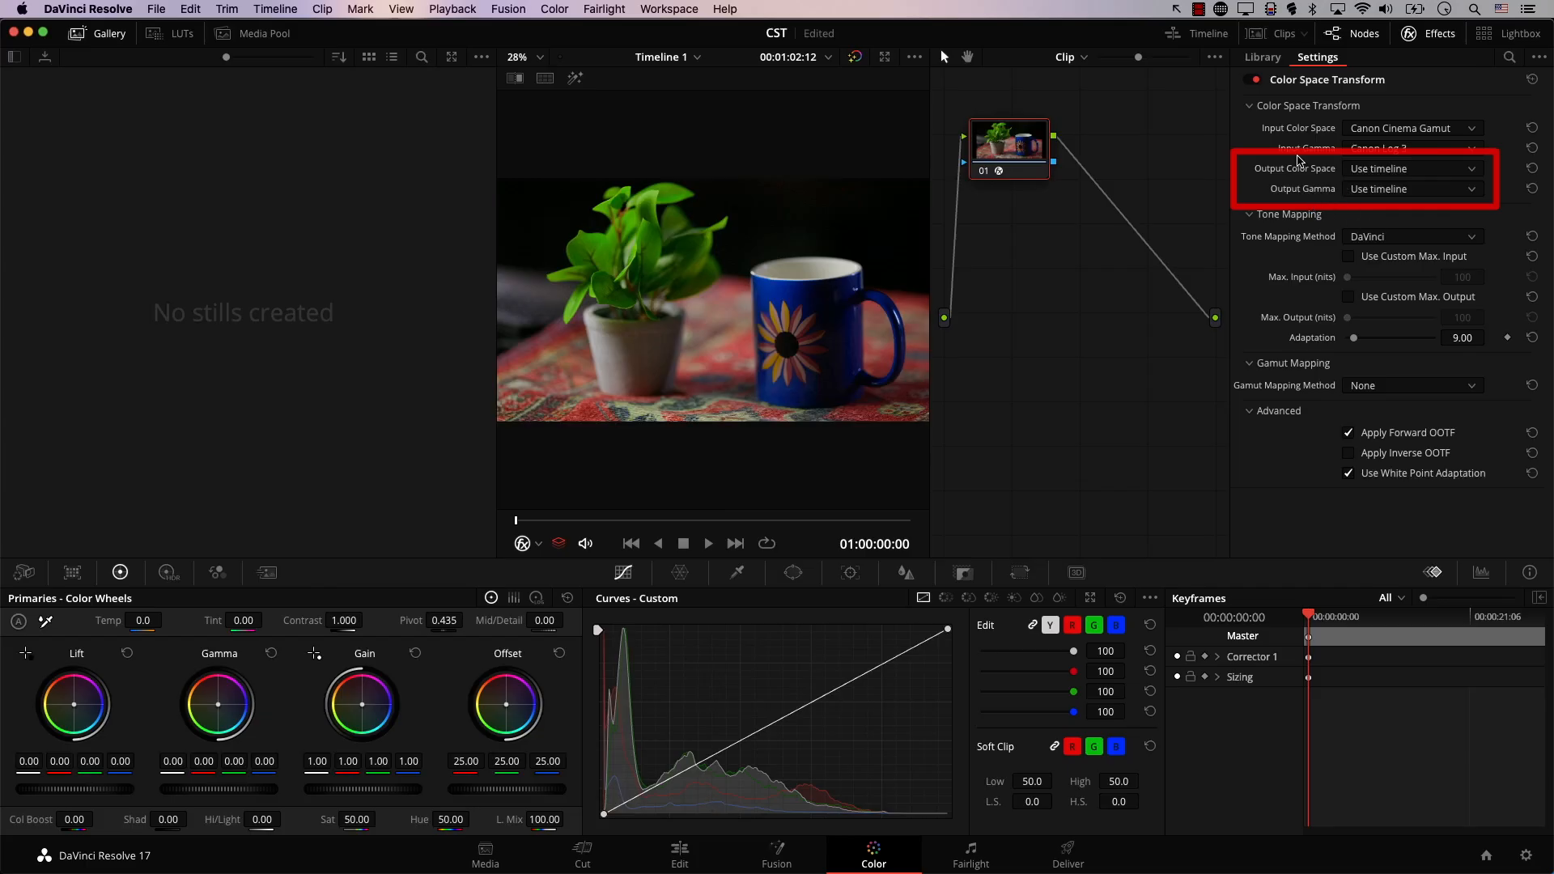
mouse_move(1273, 174)
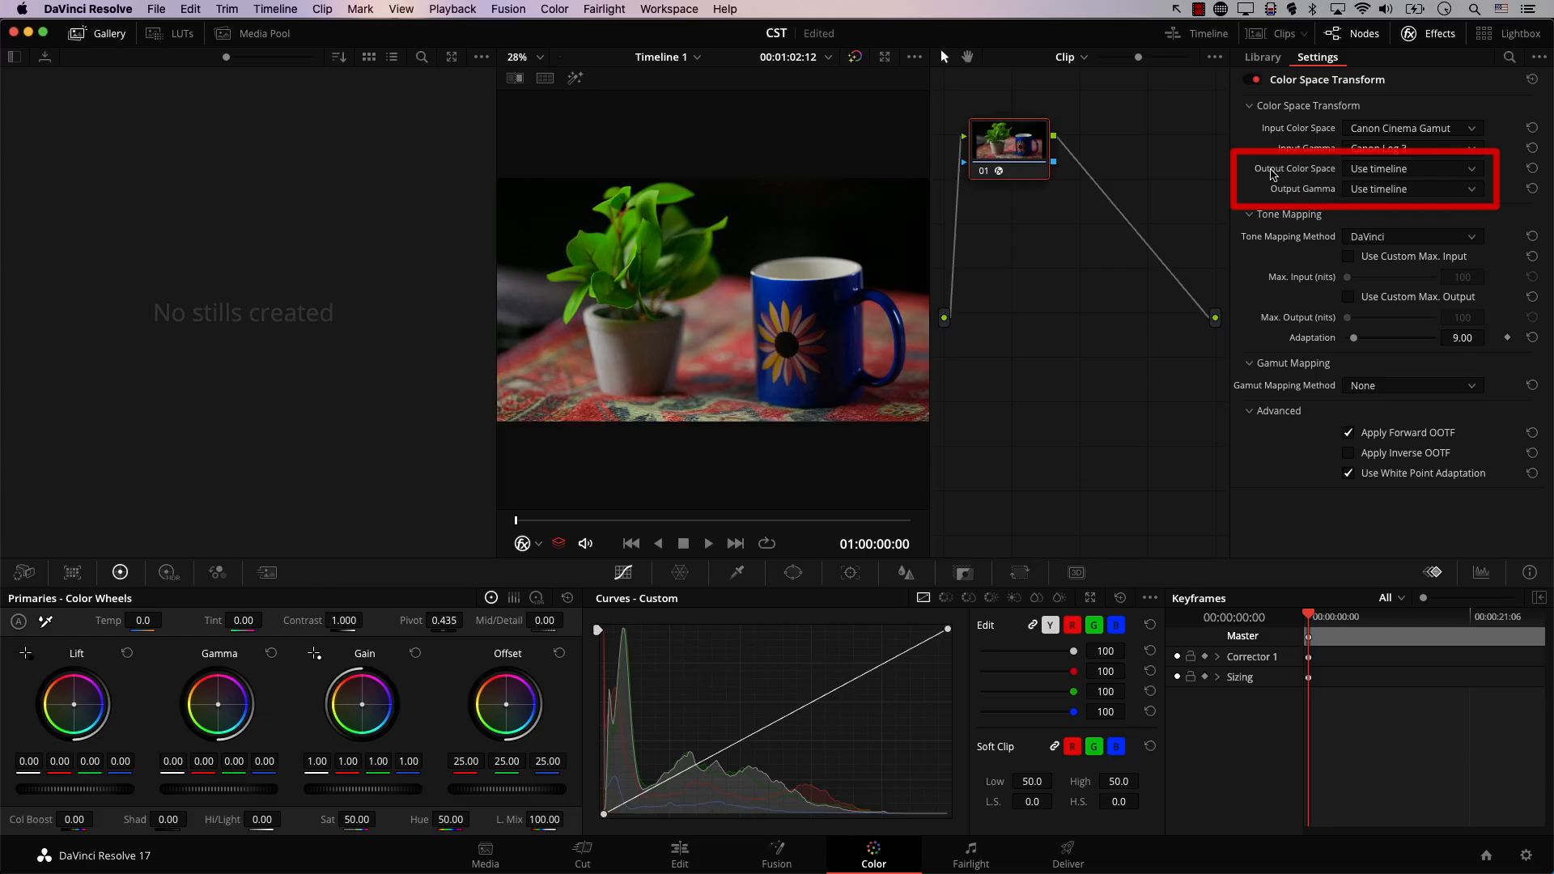
mouse_move(1291, 196)
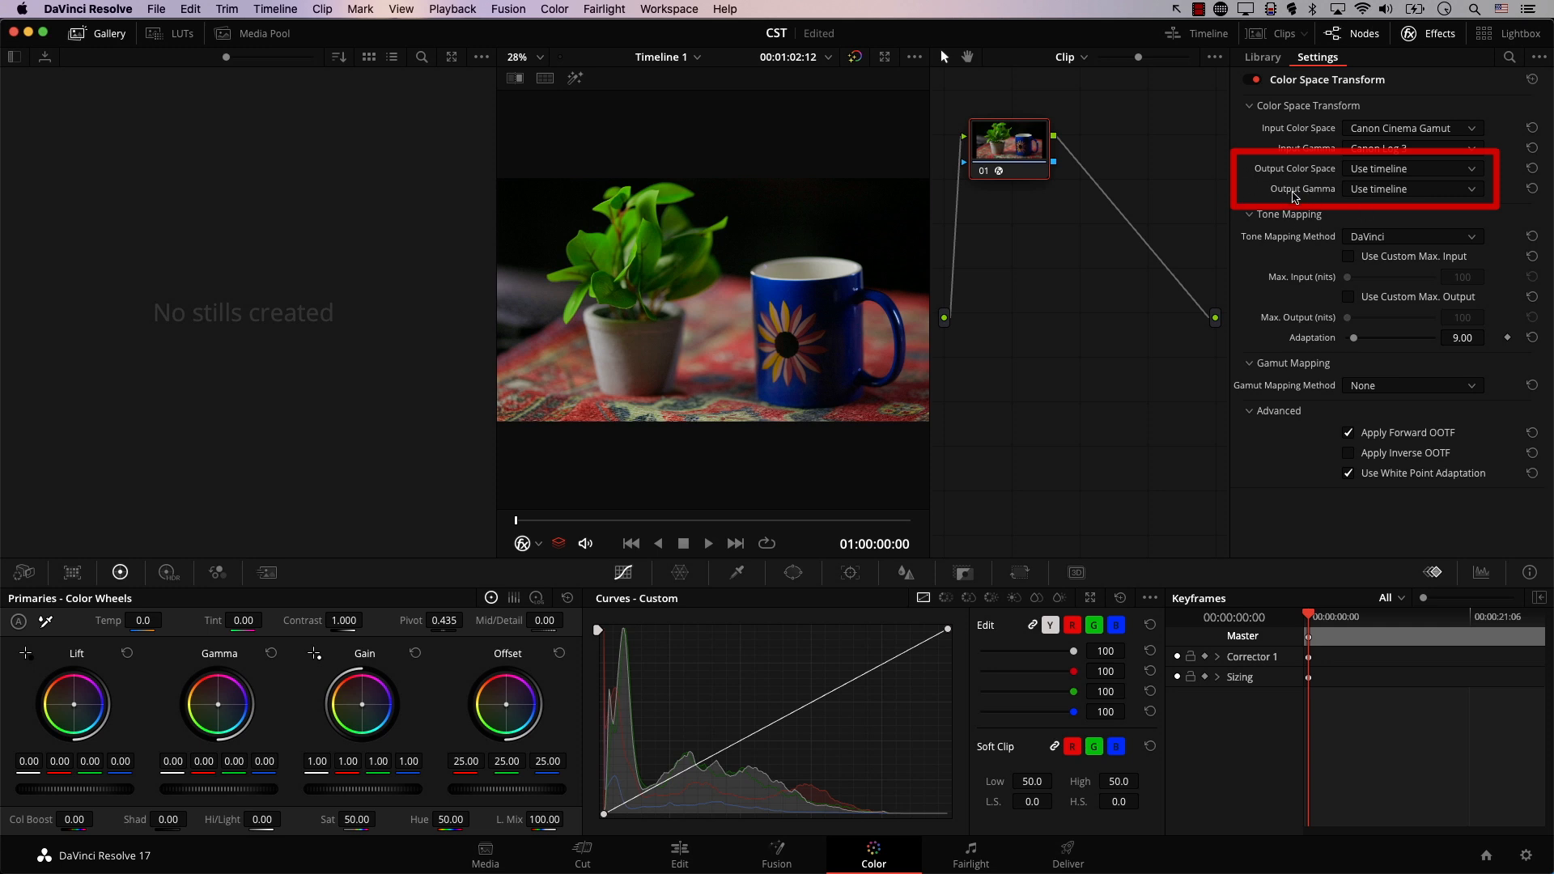
- Set the CST output colour space to ARRI Alexa and output gamma to ARRI LogC
click(1408, 168)
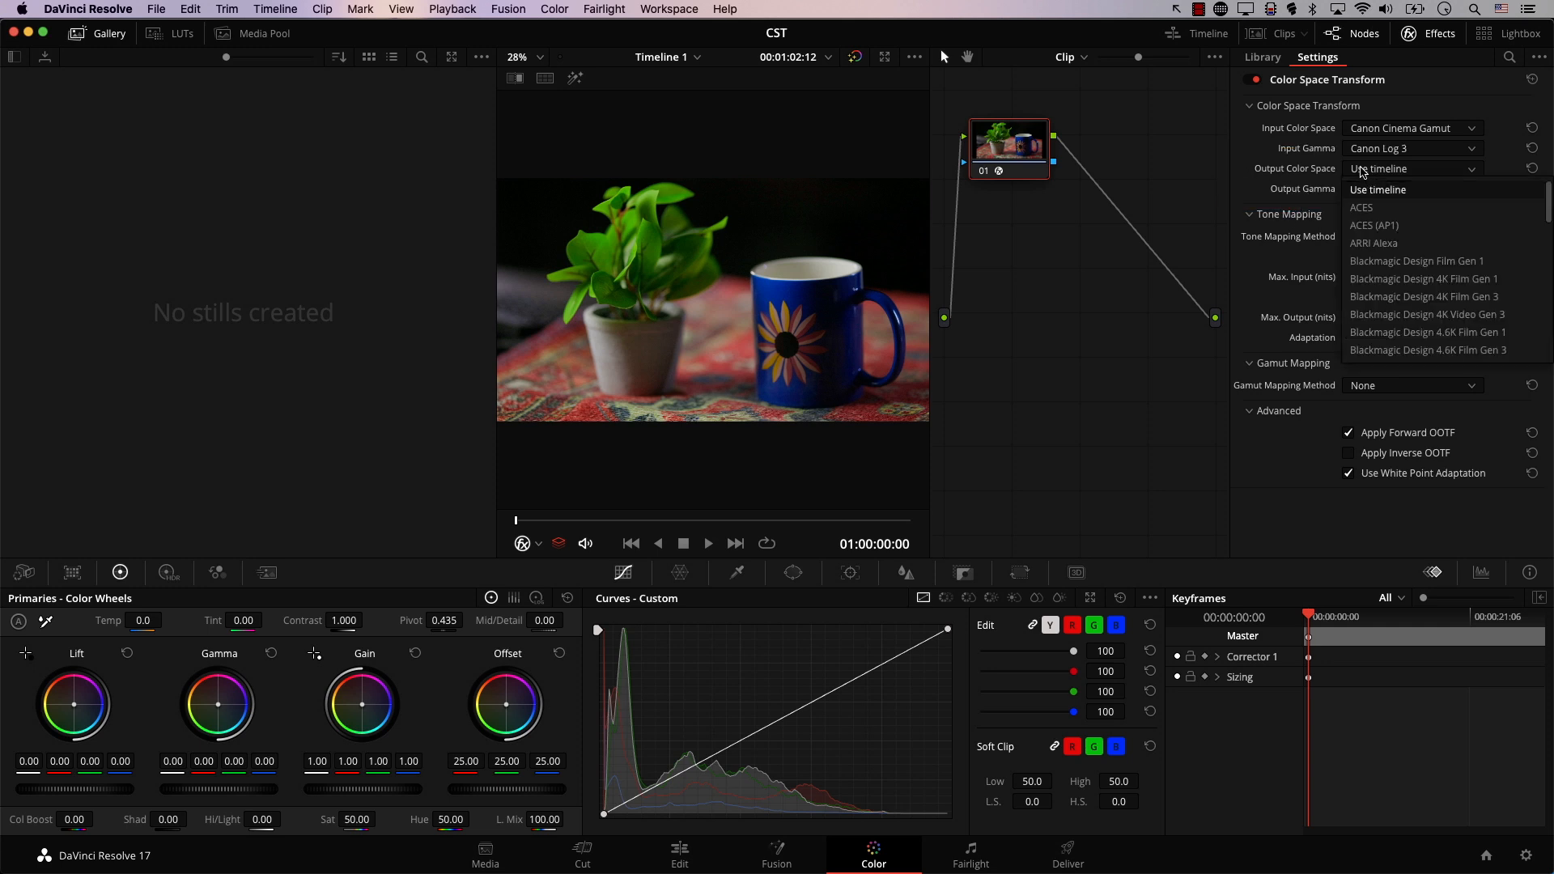
click(1373, 242)
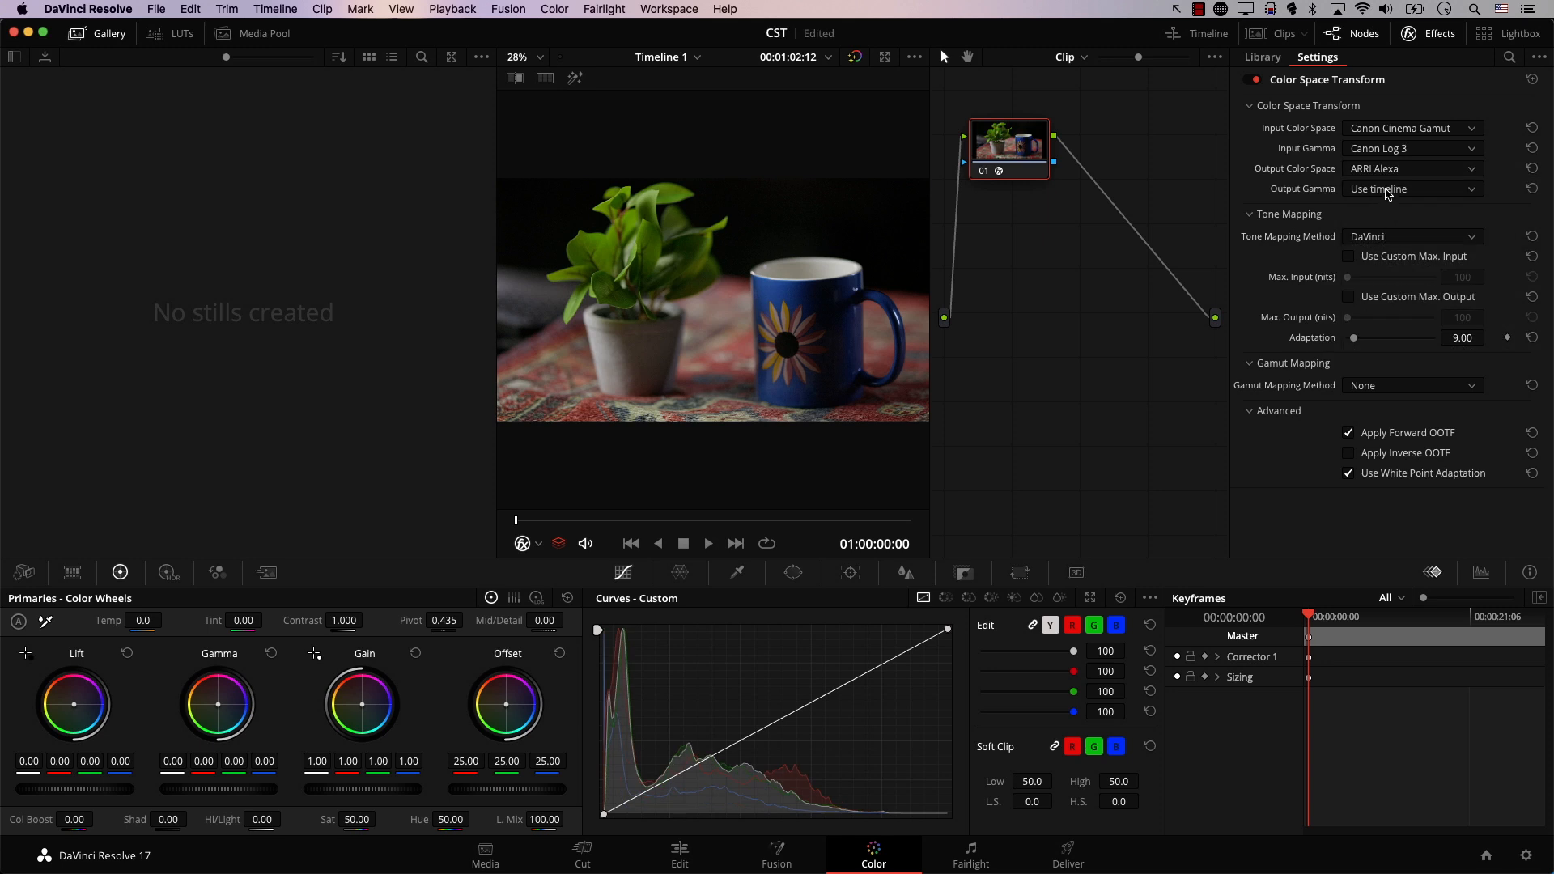
click(1412, 189)
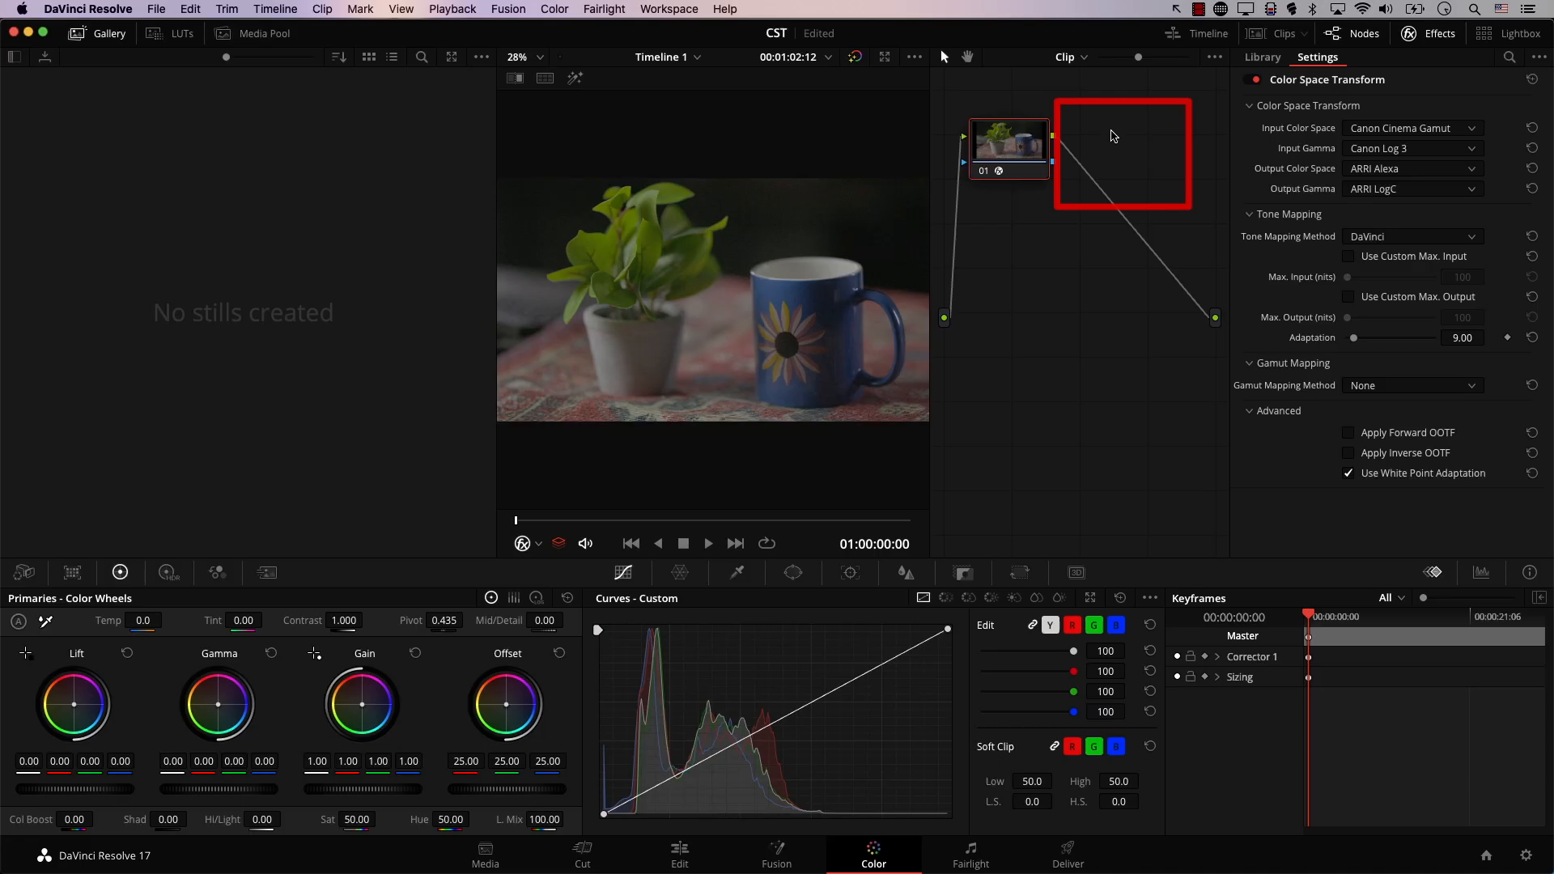
mouse_move(1145, 210)
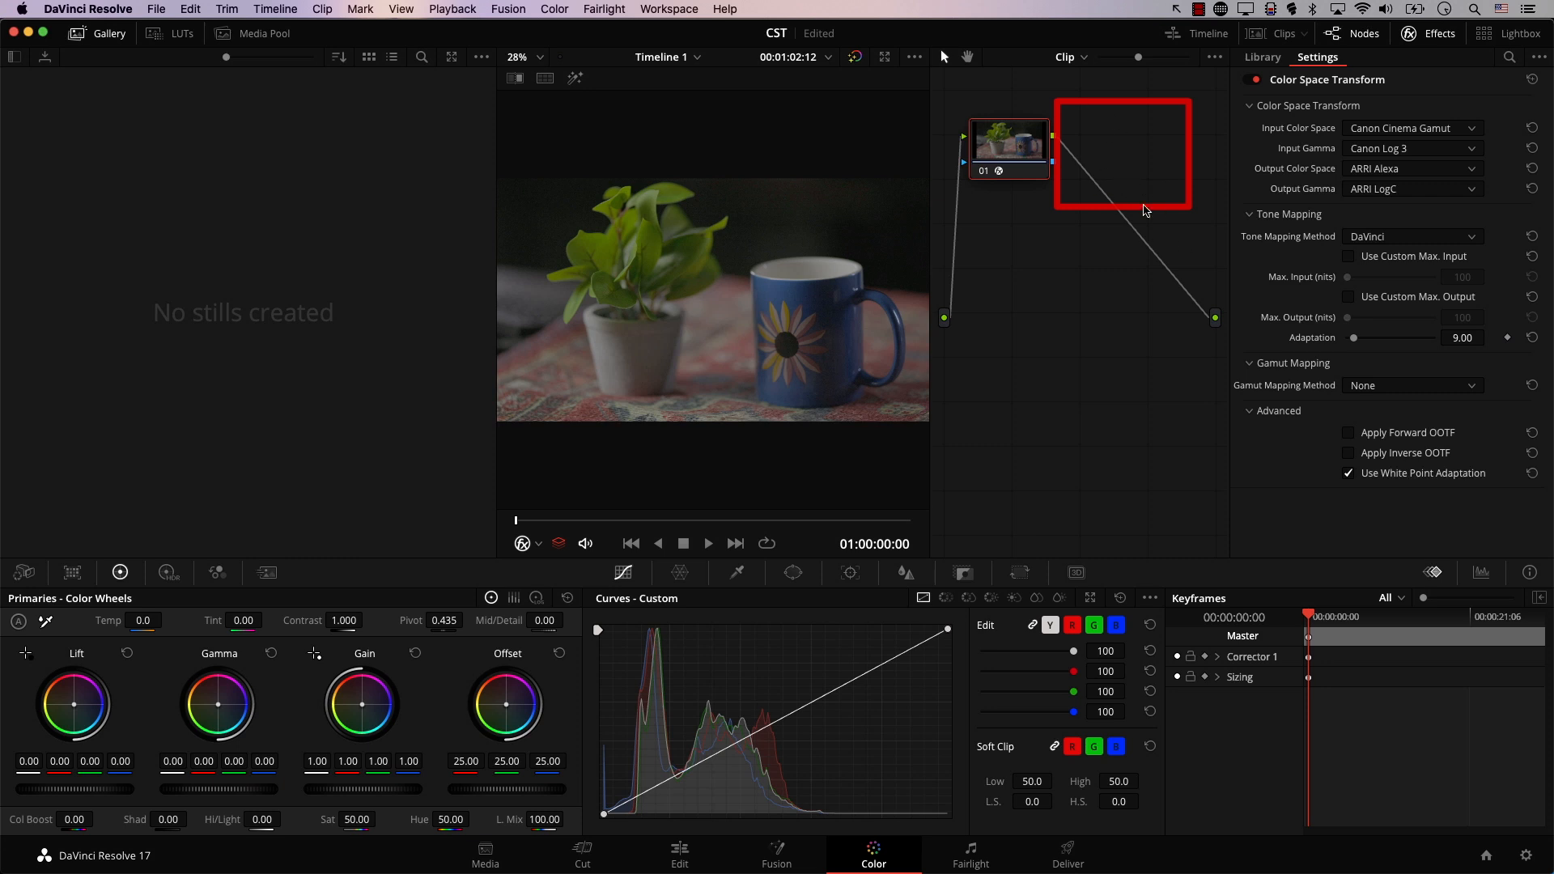
- Add serial node 02 after node 01 in the node graph
click(553, 9)
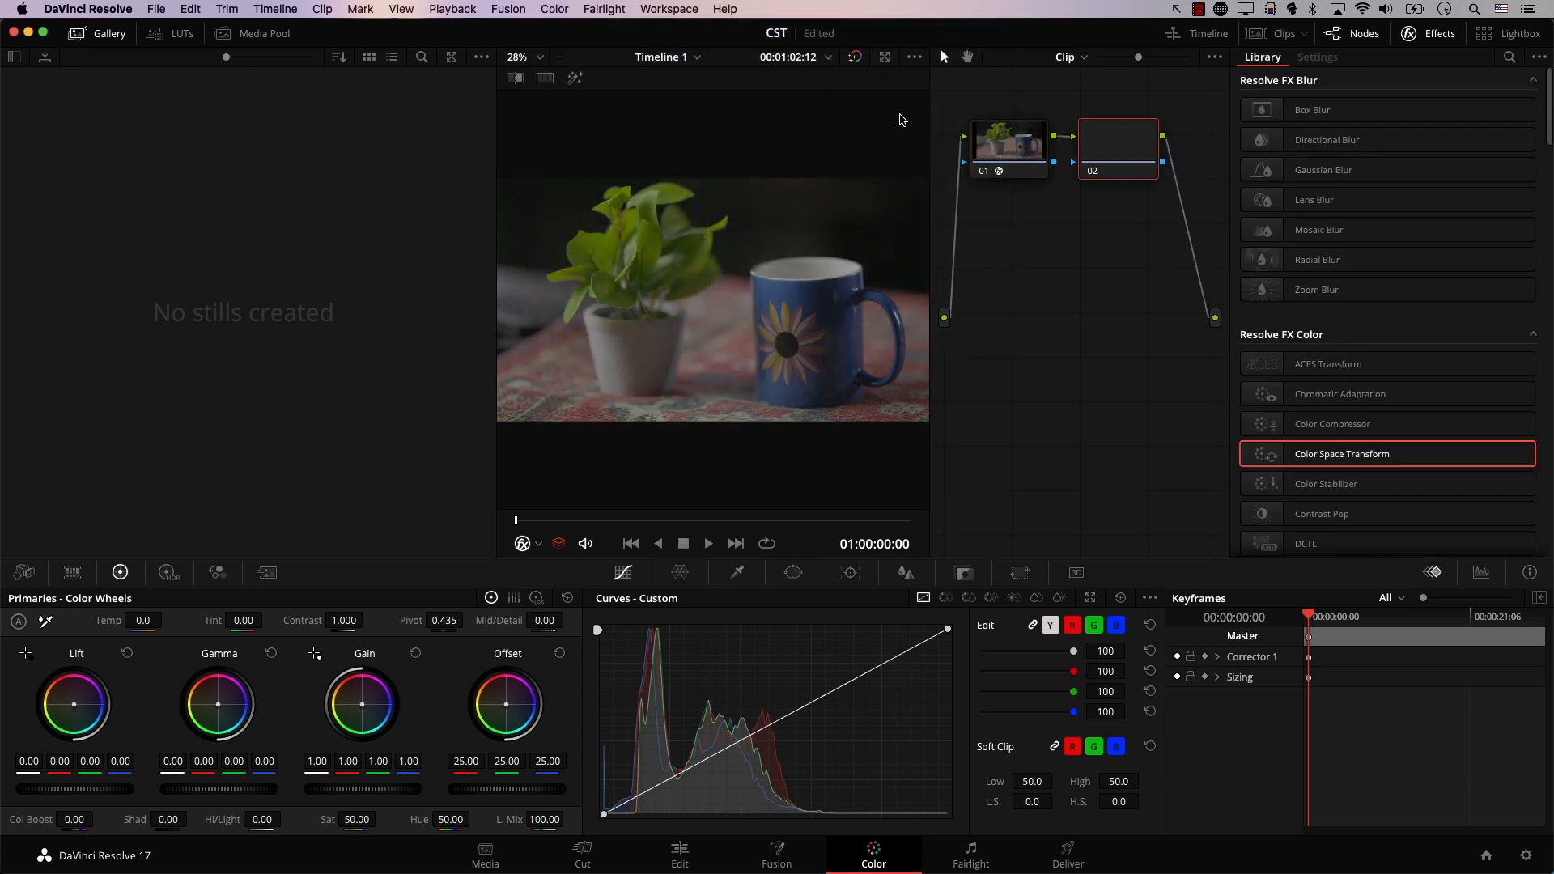
click(1118, 149)
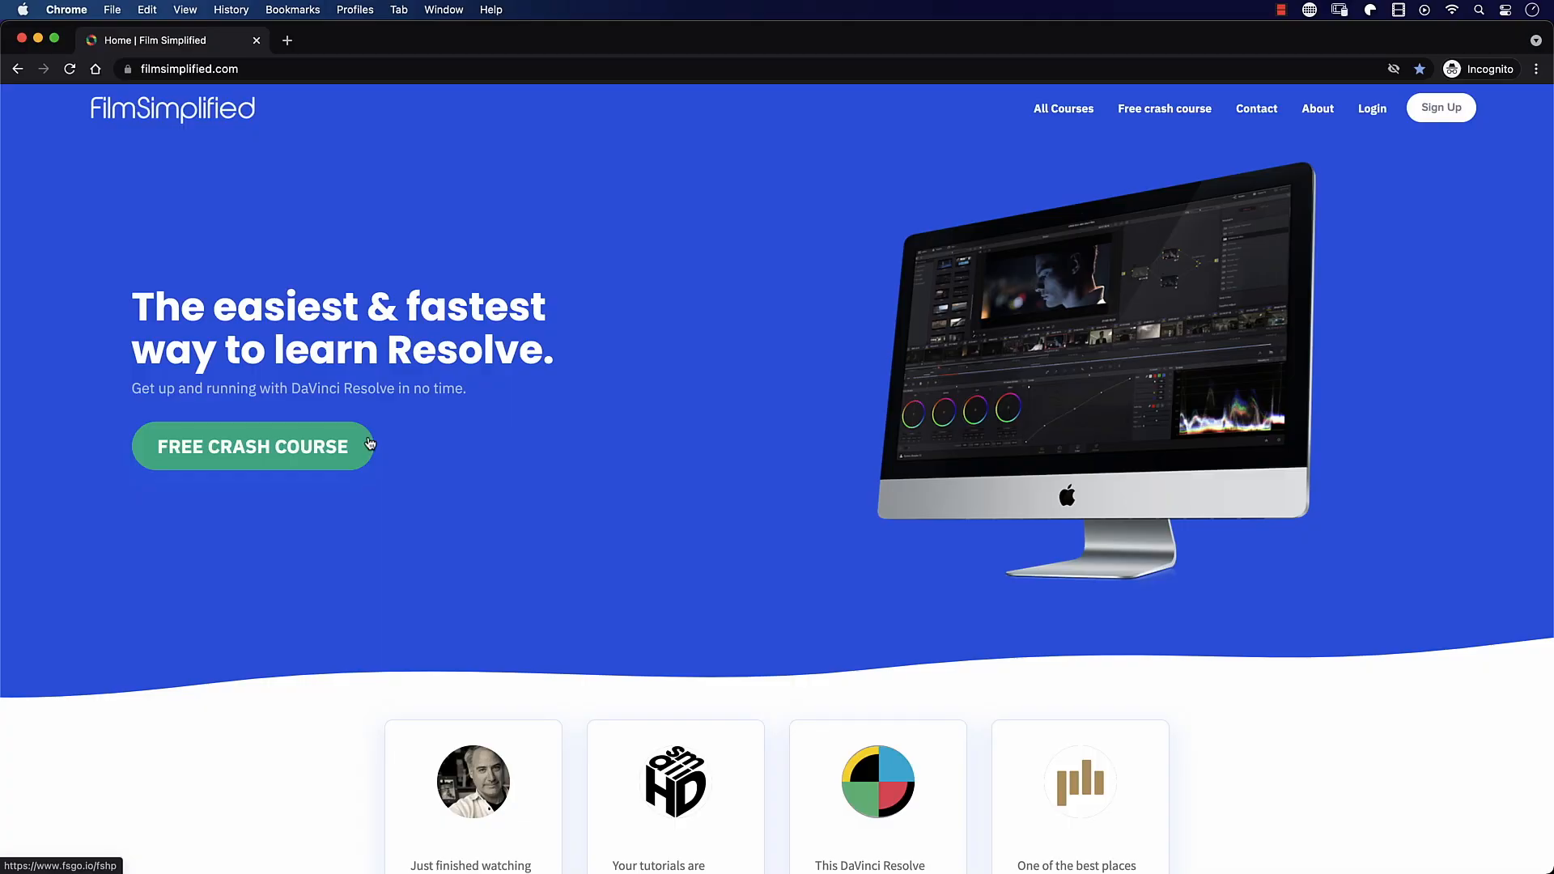
- Open Film Simplified's free DaVinci Resolve crash course and play its Edit lesson
click(252, 446)
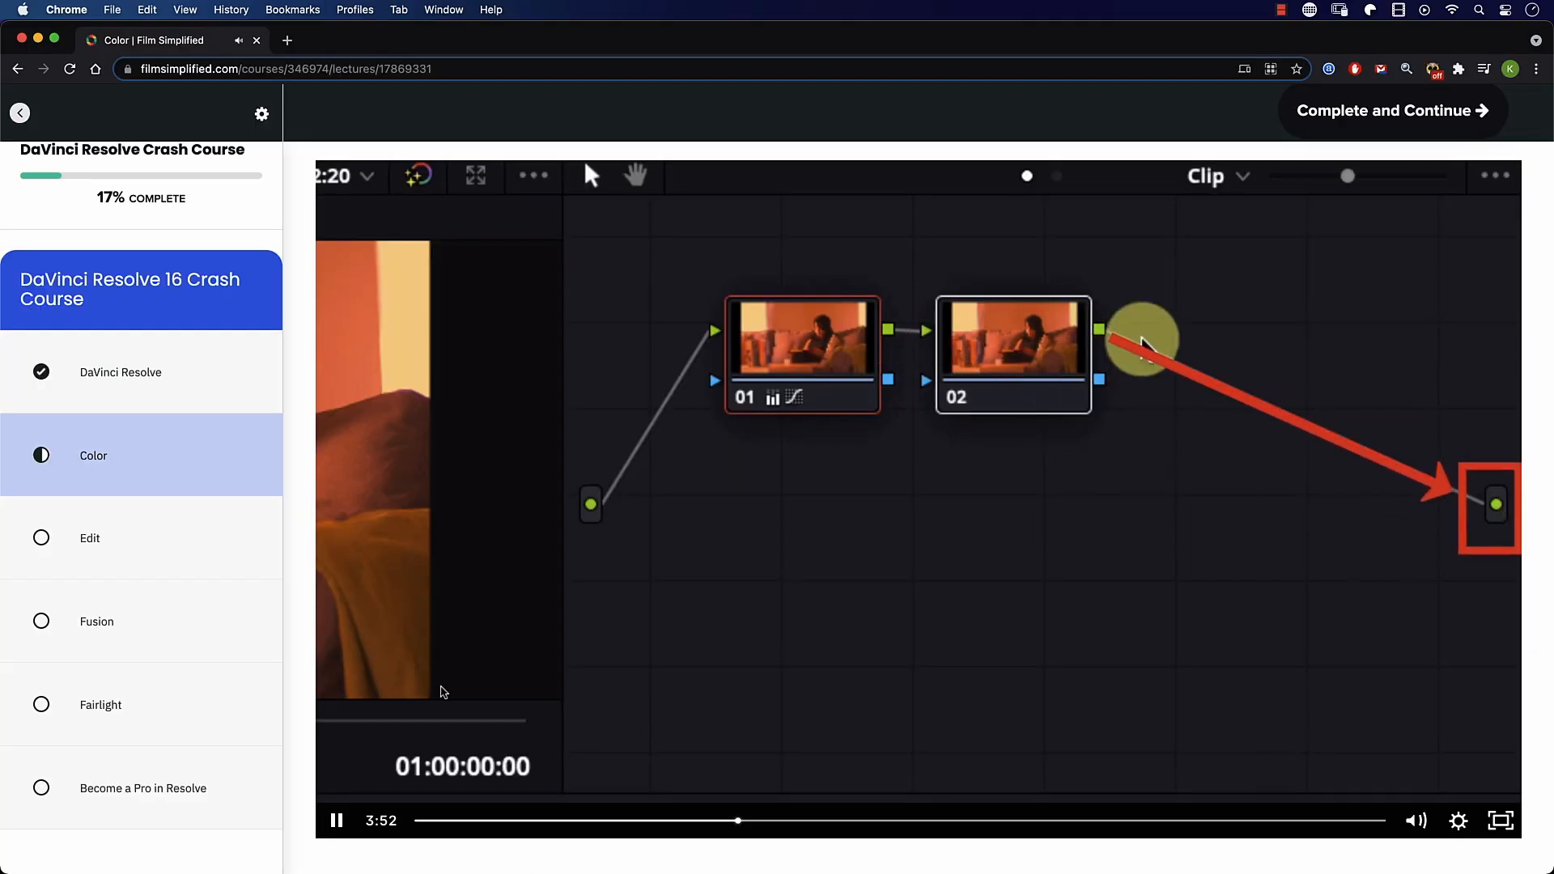
click(90, 538)
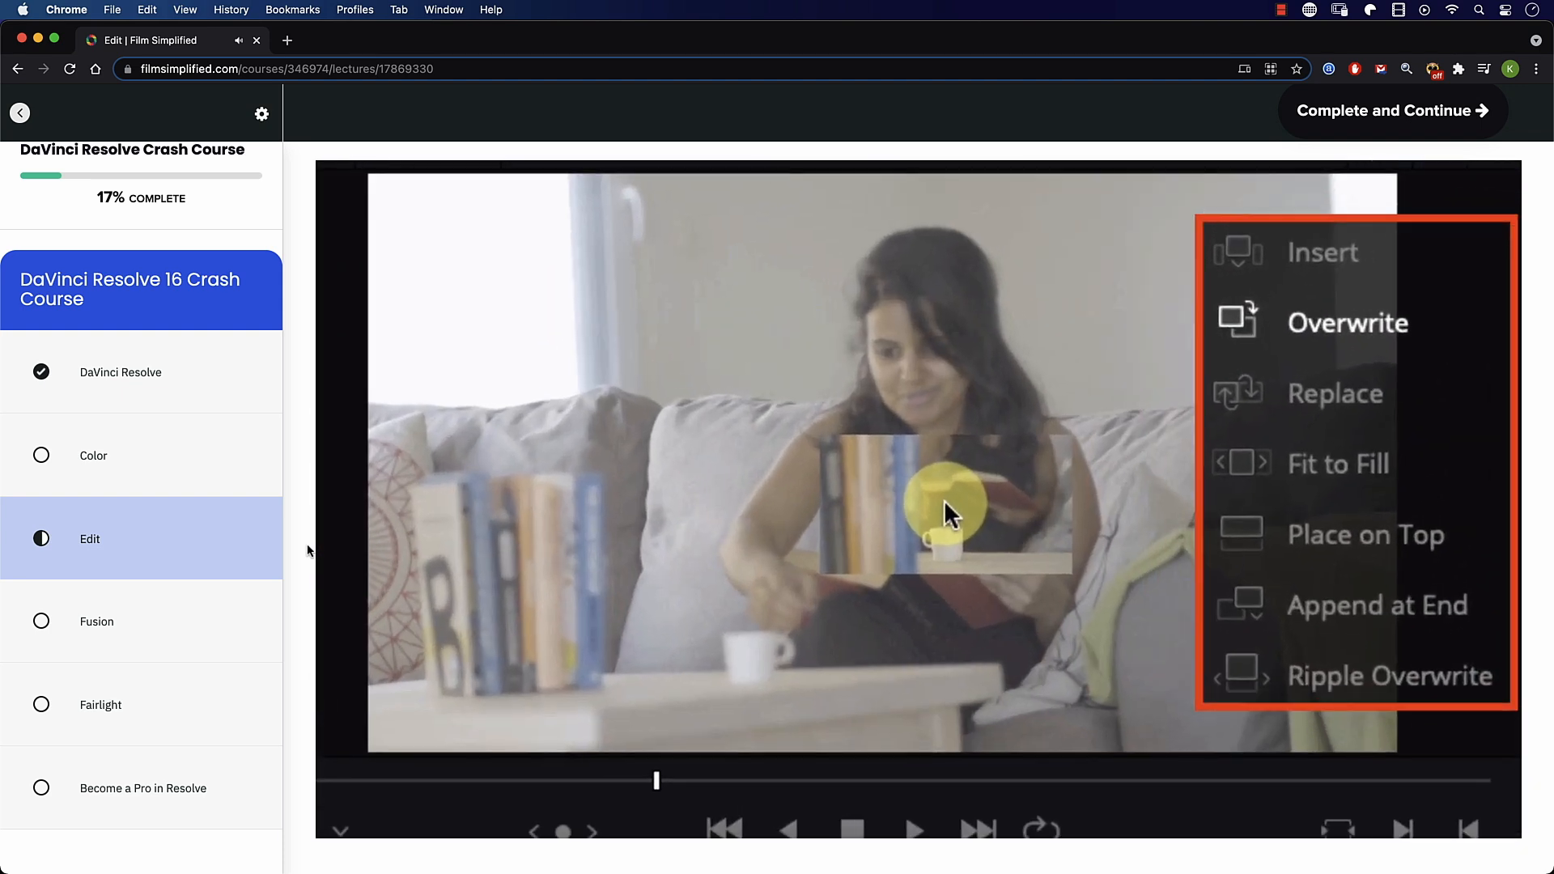
click(96, 622)
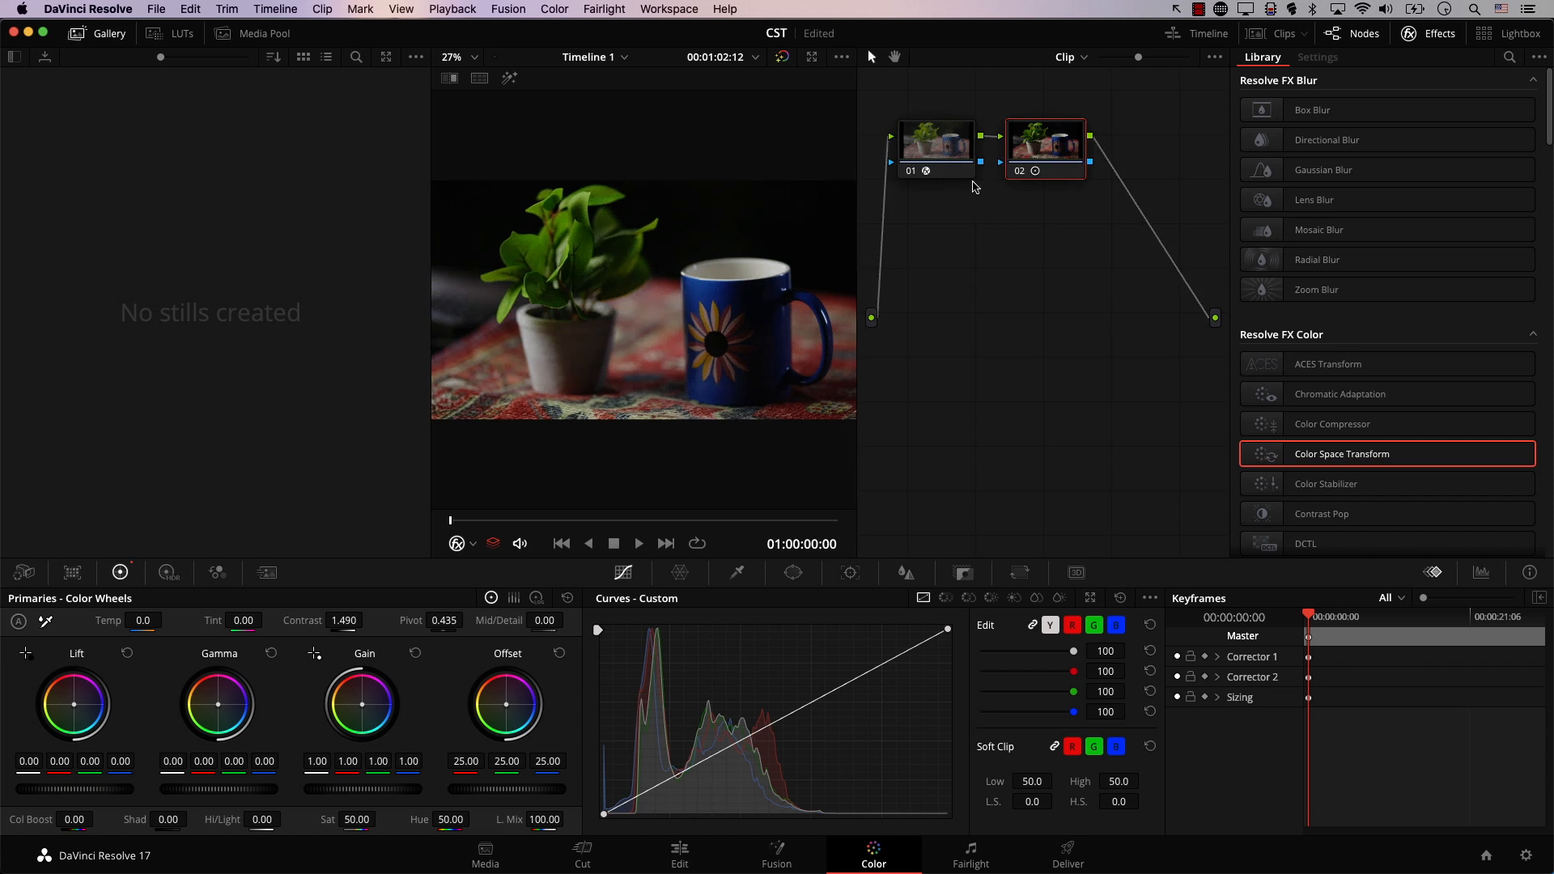
- Add node 02 after node 01, select it and bring up its context menu
click(934, 149)
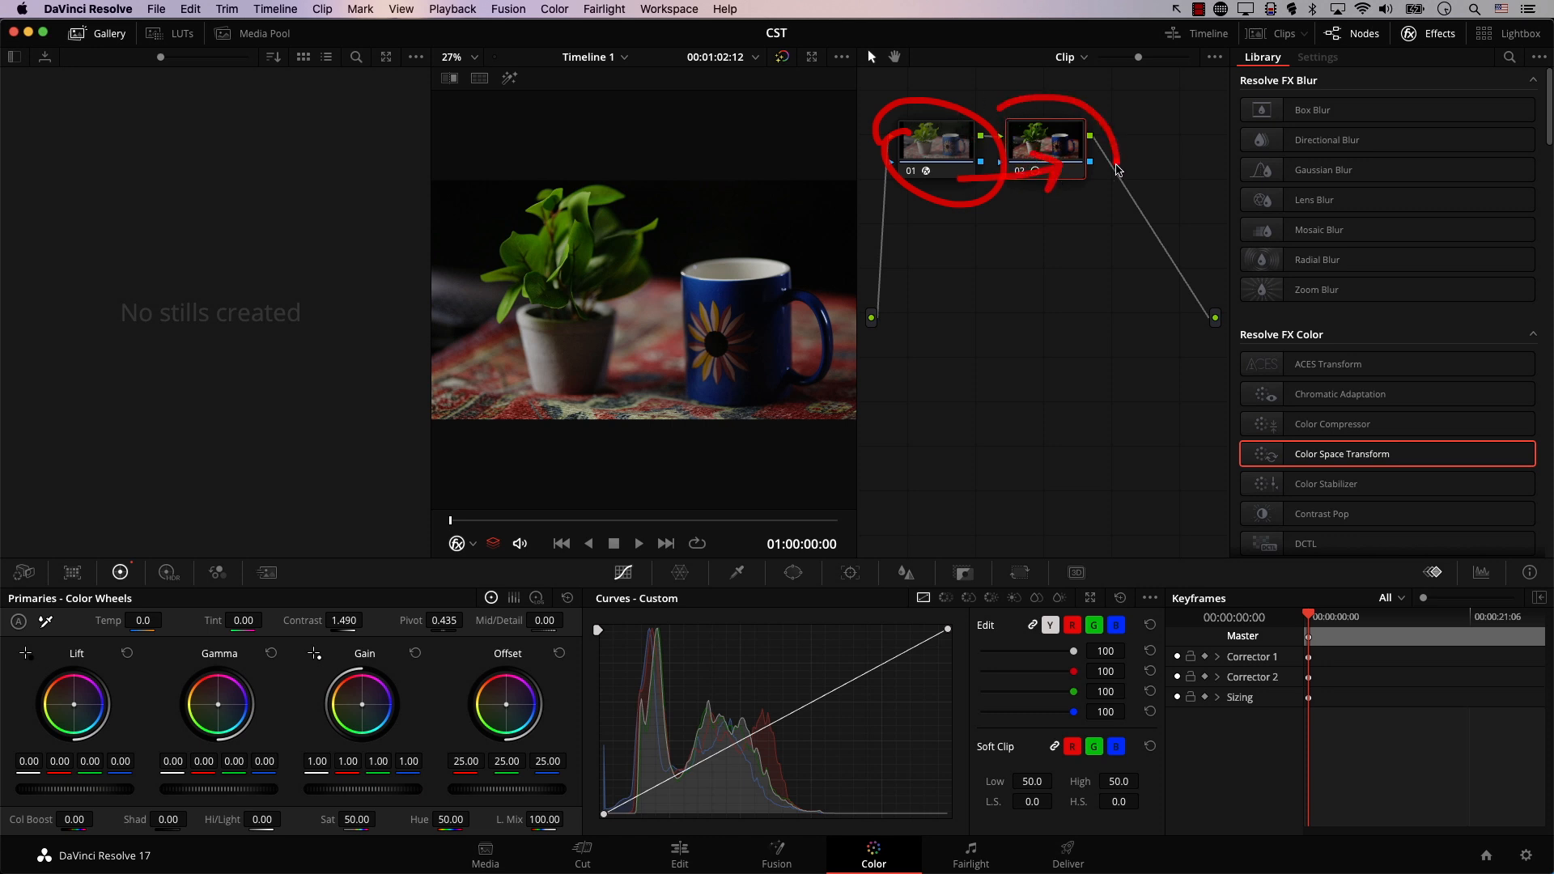
click(1042, 149)
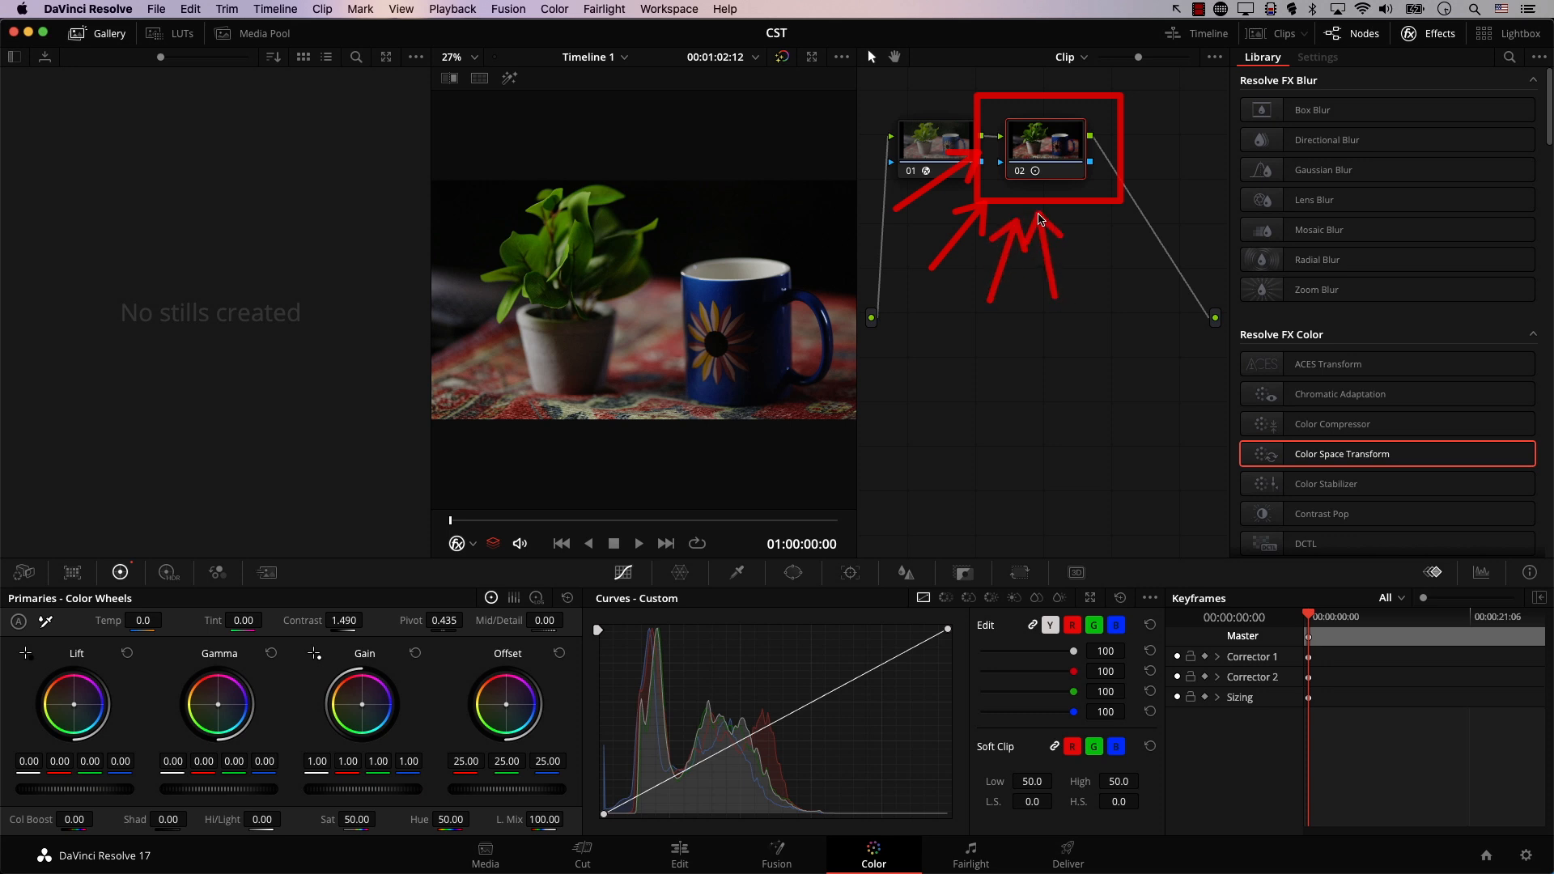
mouse_move(976, 290)
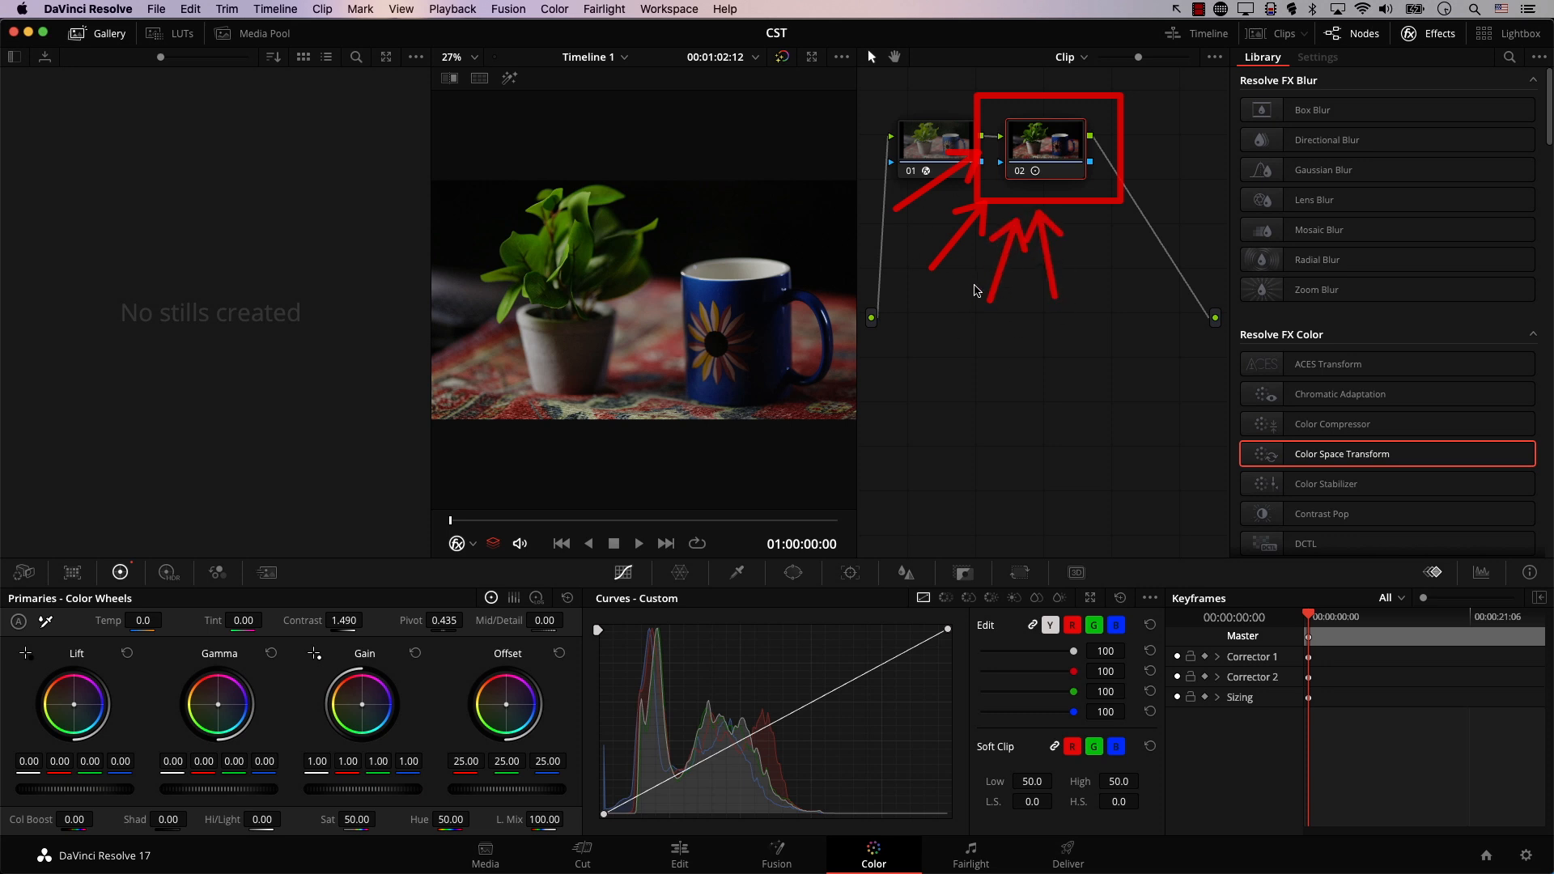
click(935, 144)
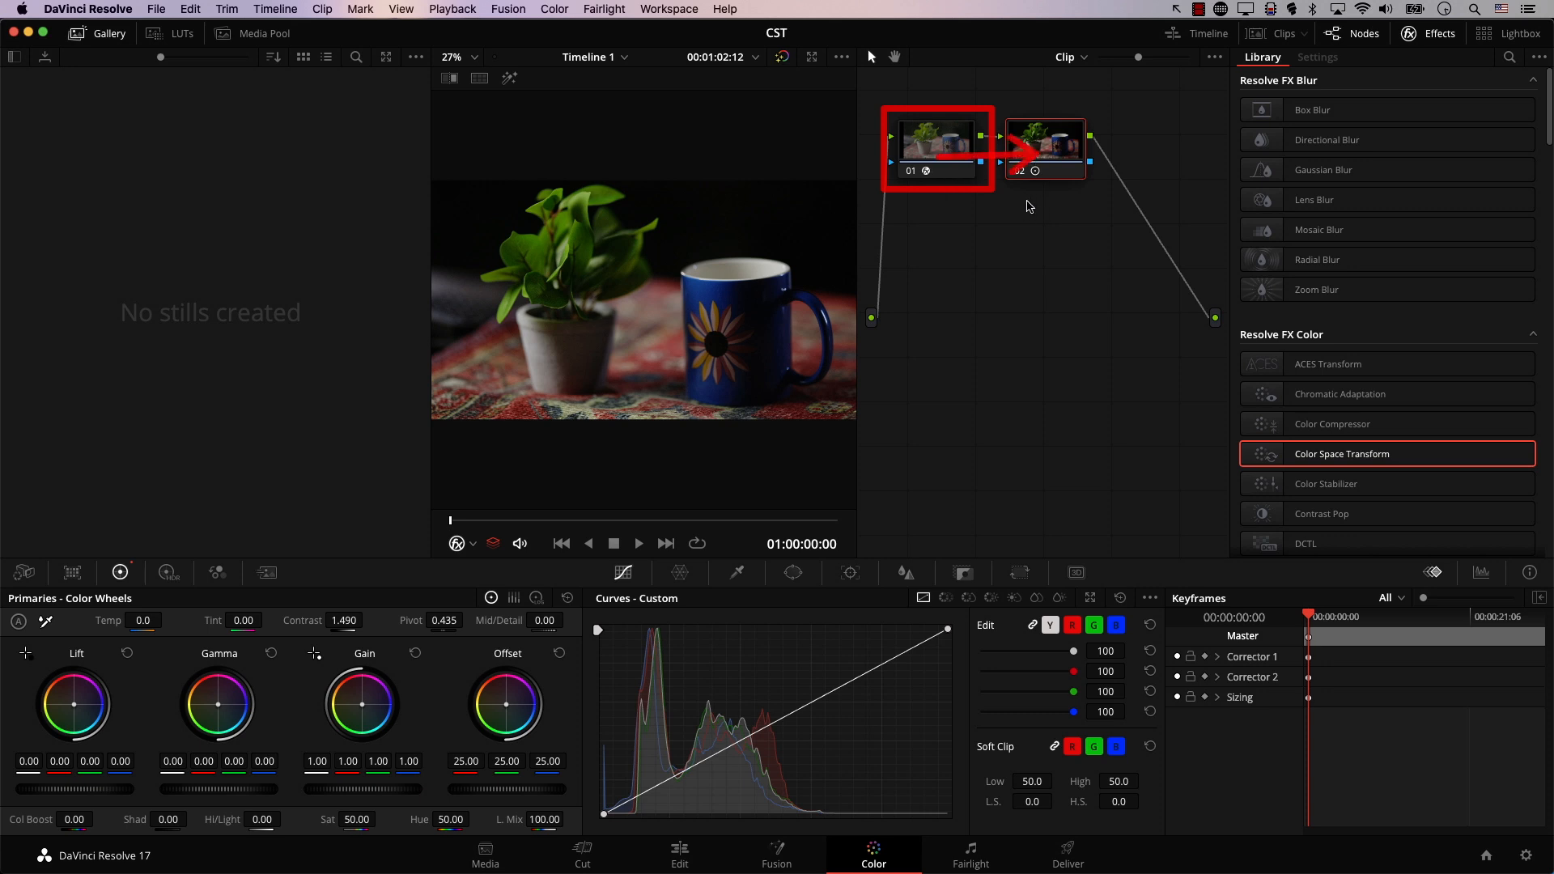
right_click(1043, 149)
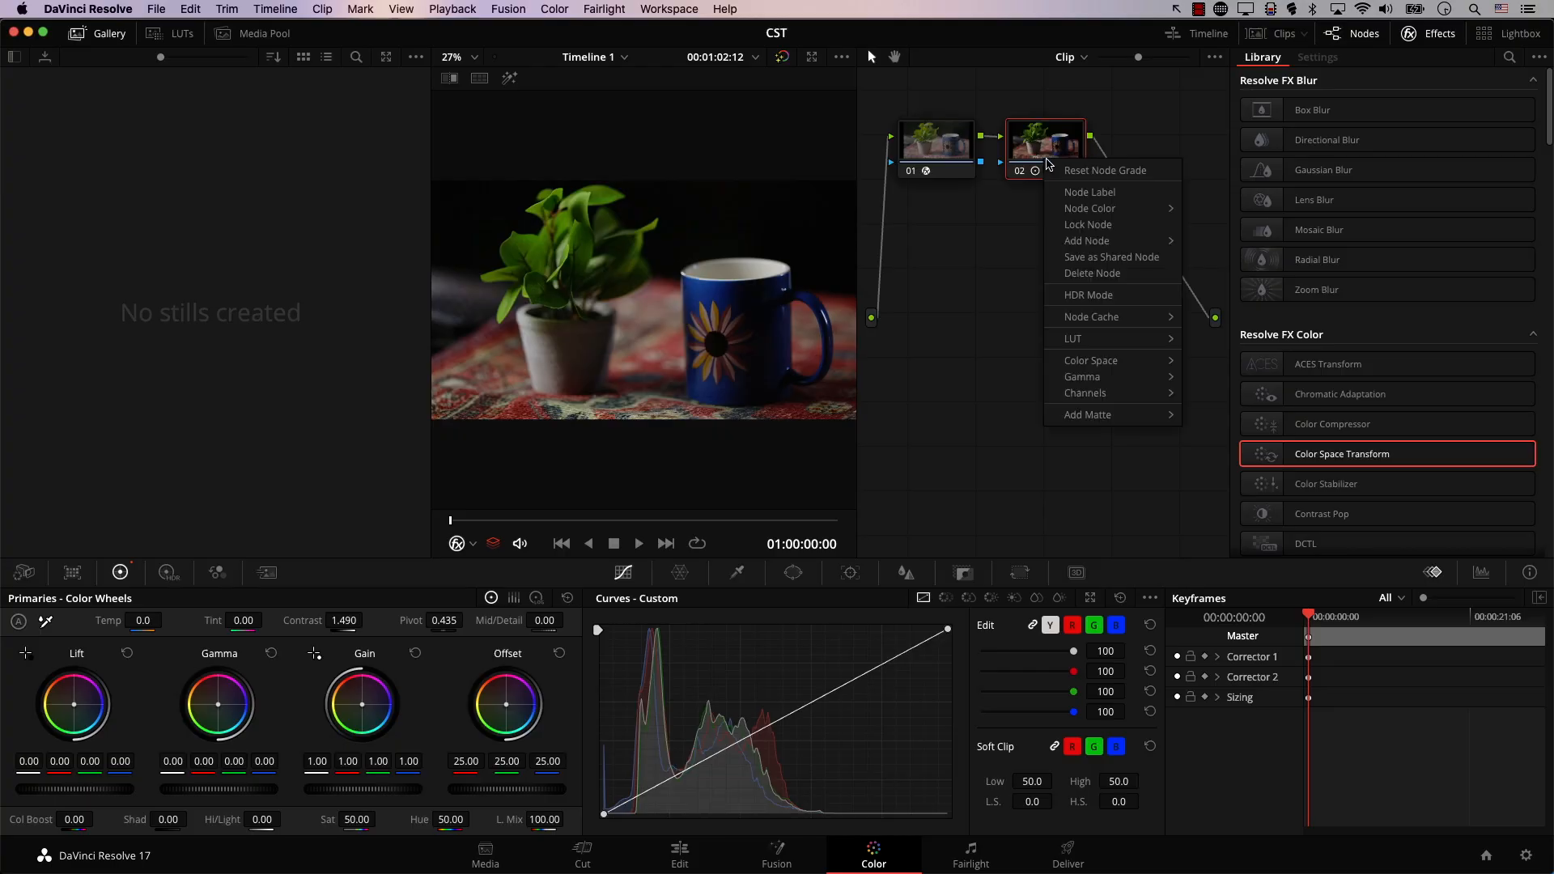
- Assign a colour space to node 02 and add a new grade version
click(1090, 359)
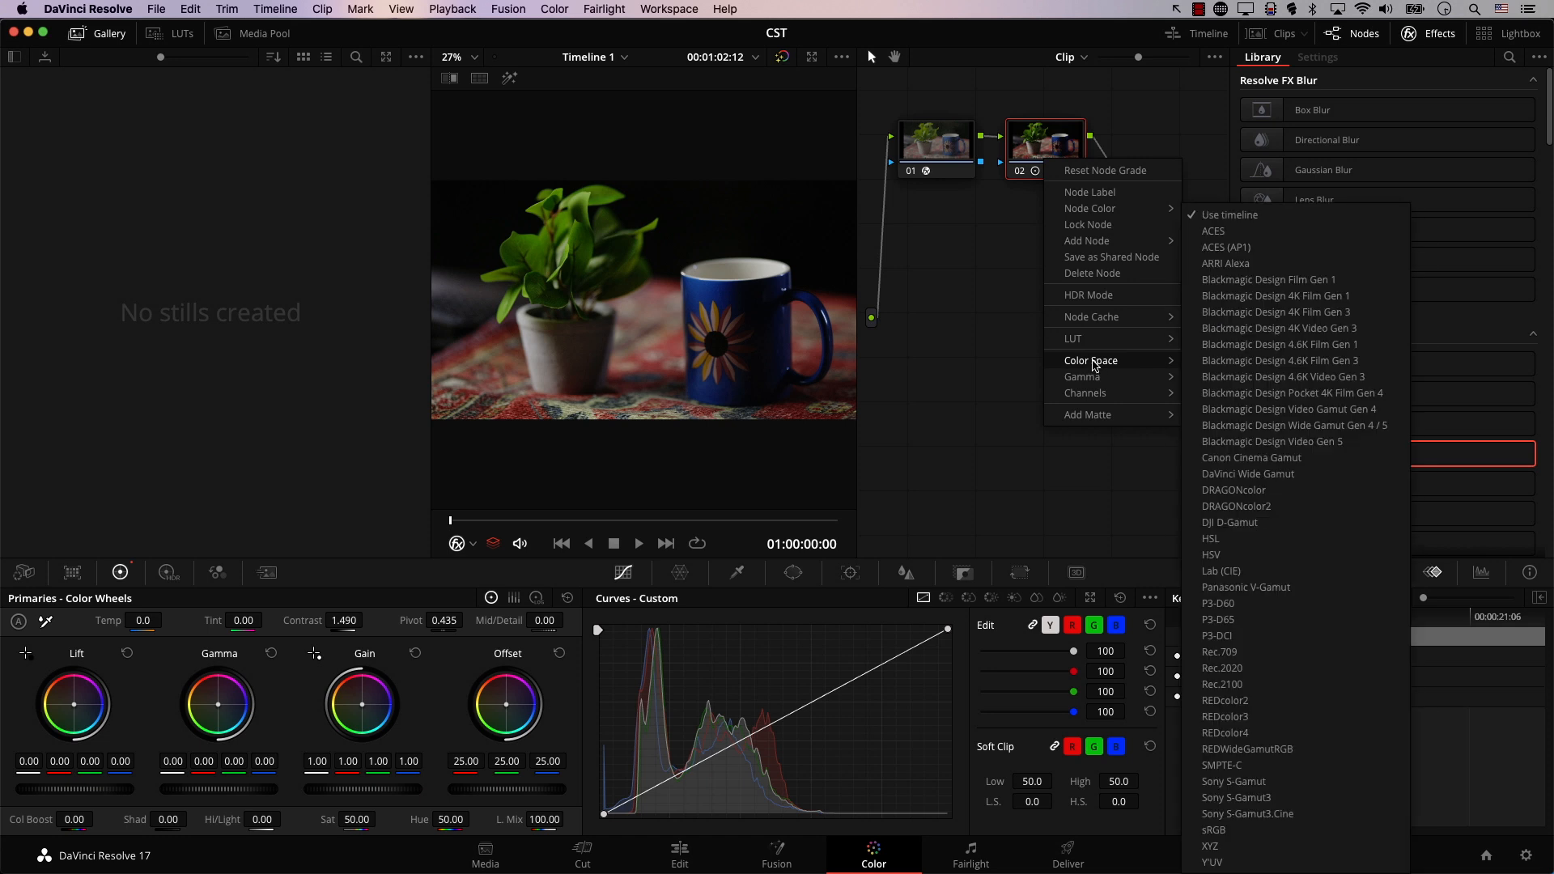
mouse_move(1228, 264)
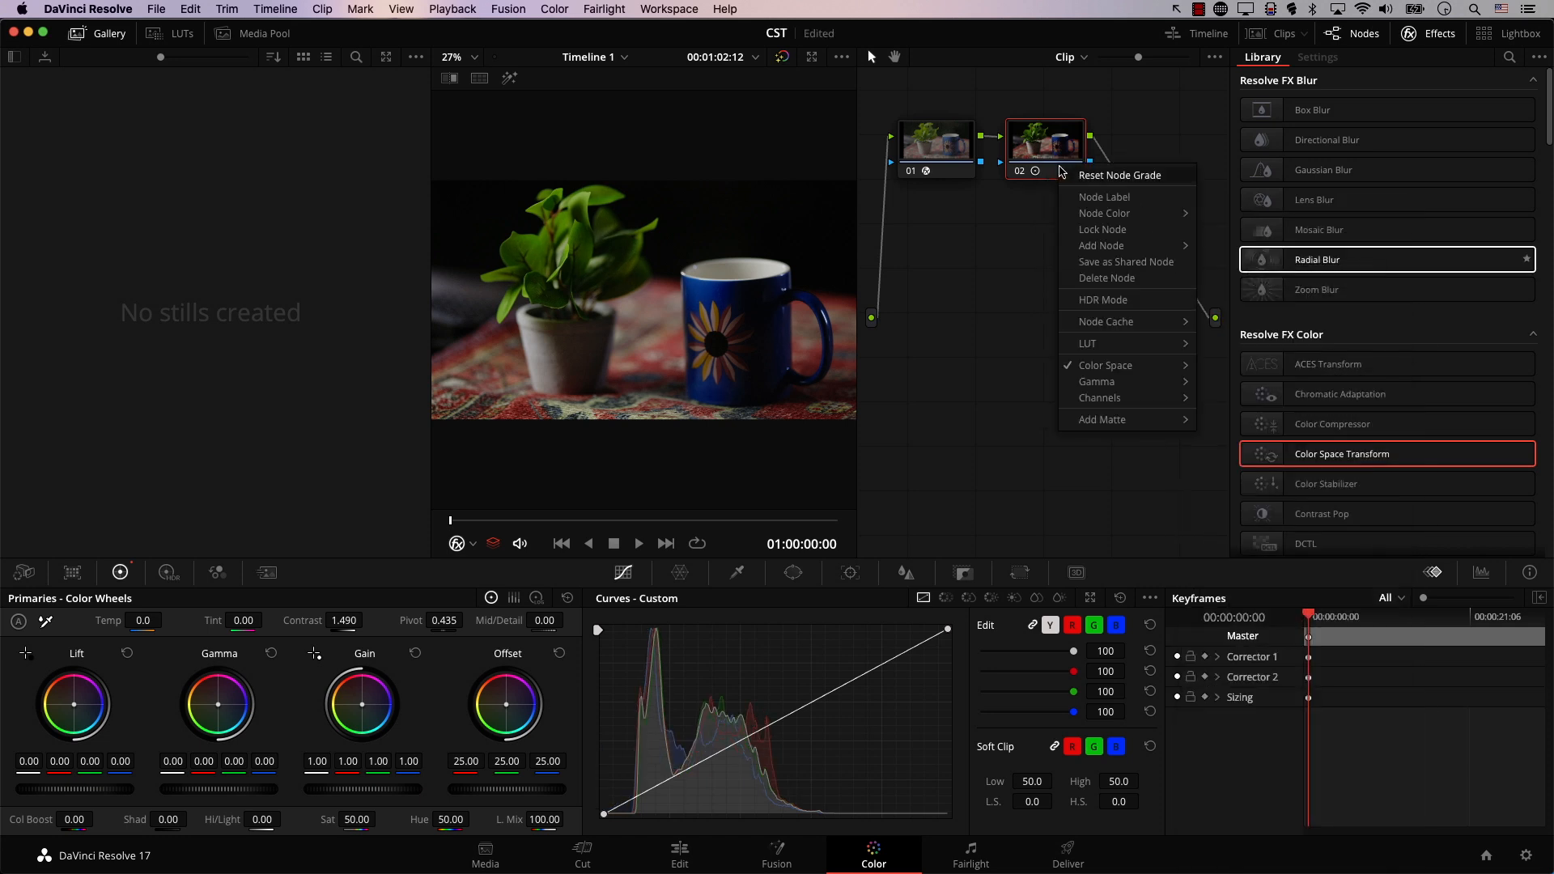
click(1095, 381)
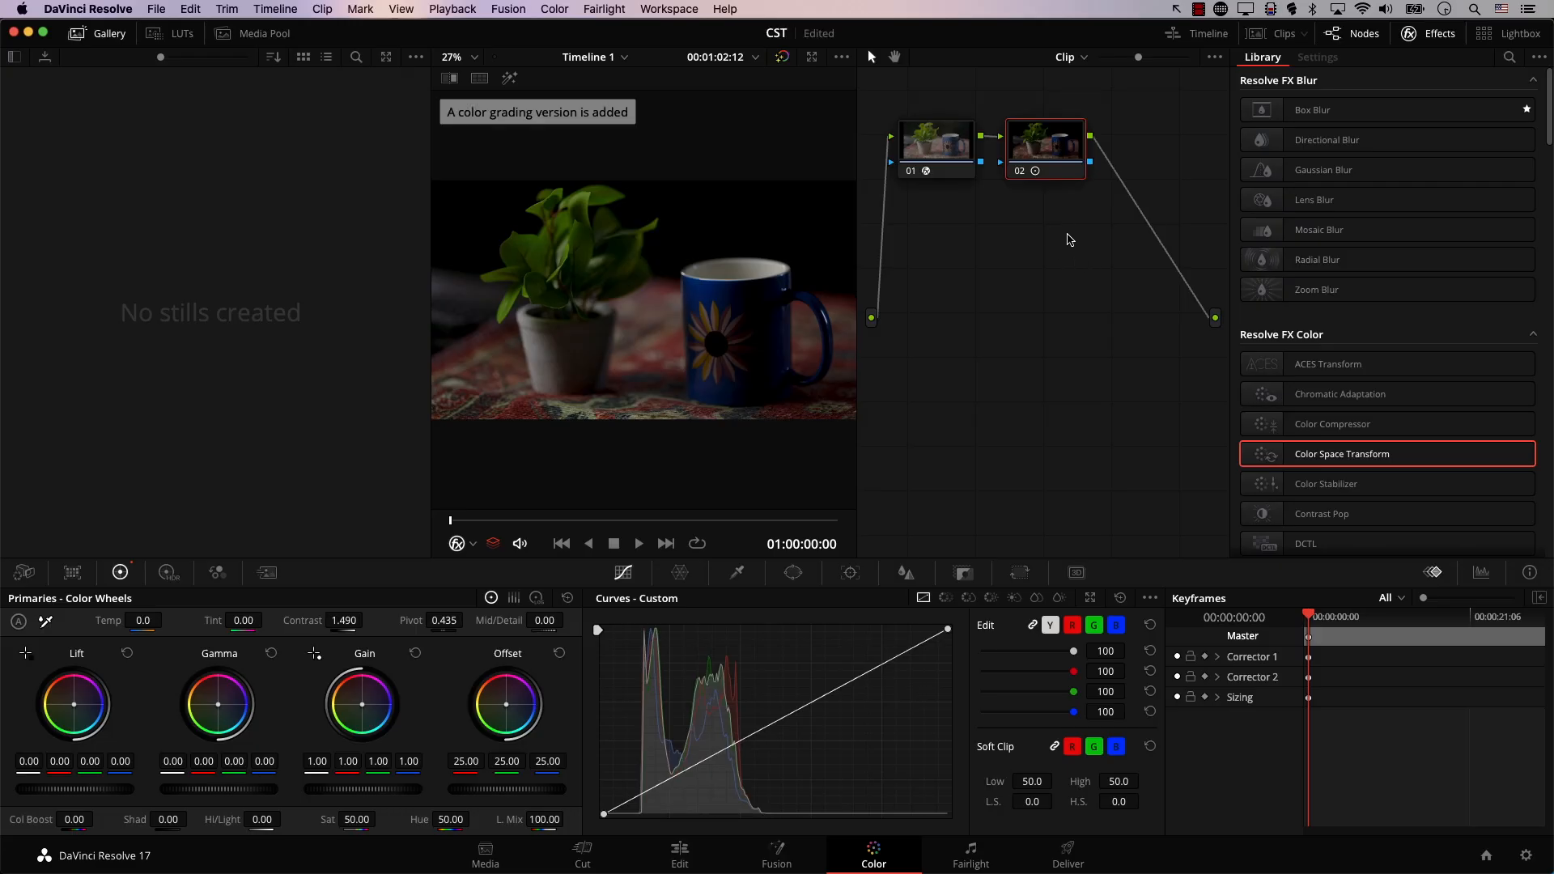
- Choose a gamma for node 02 from its context menu's Gamma options
right_click(1043, 149)
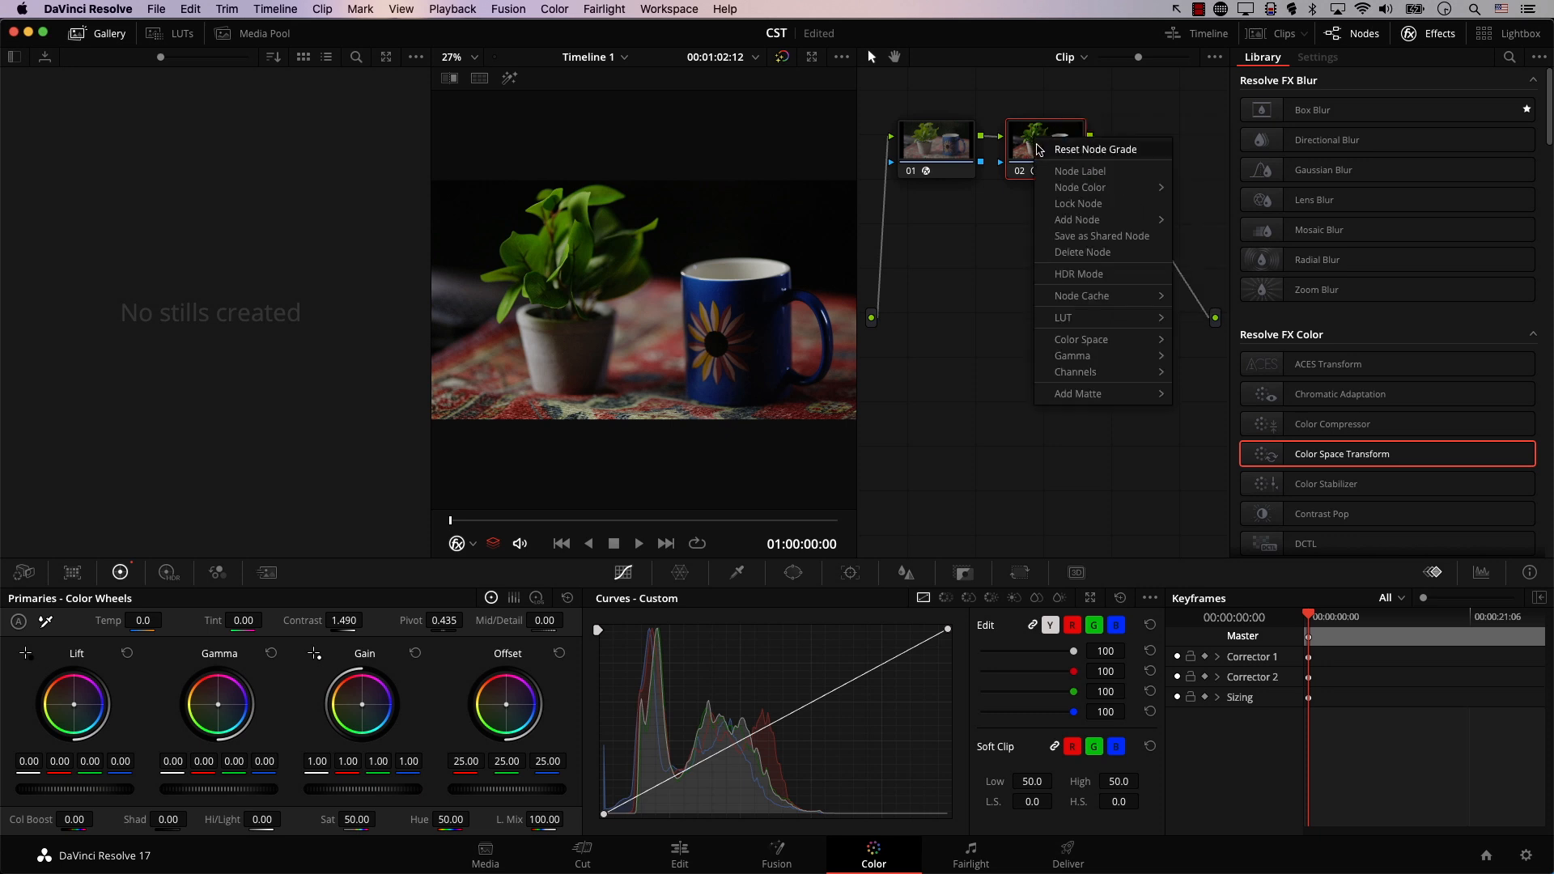
click(1072, 356)
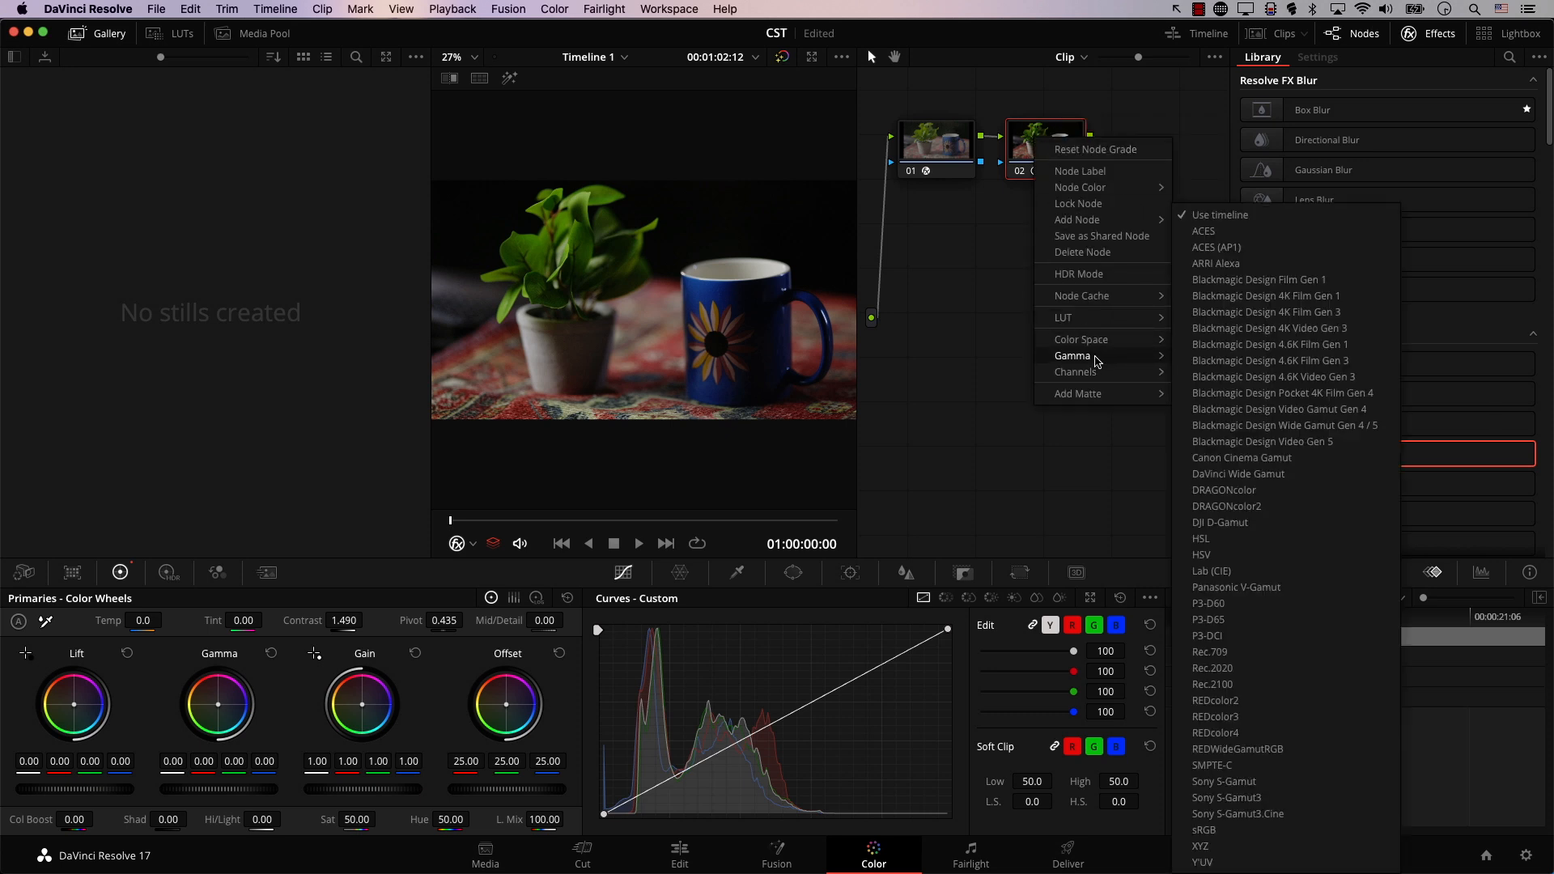
click(996, 304)
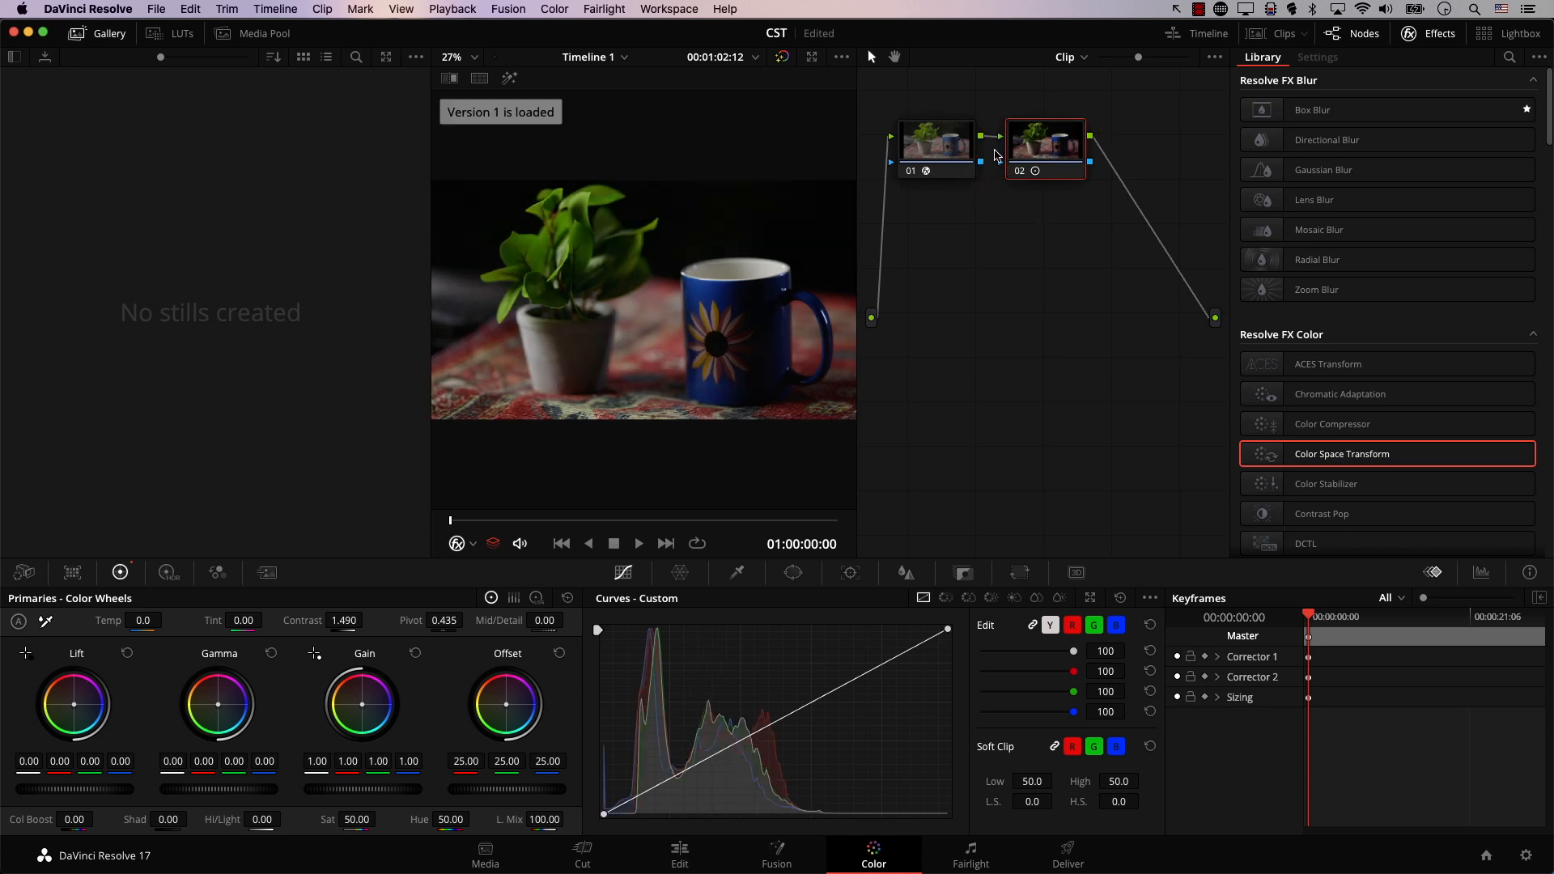
mouse_move(1024, 114)
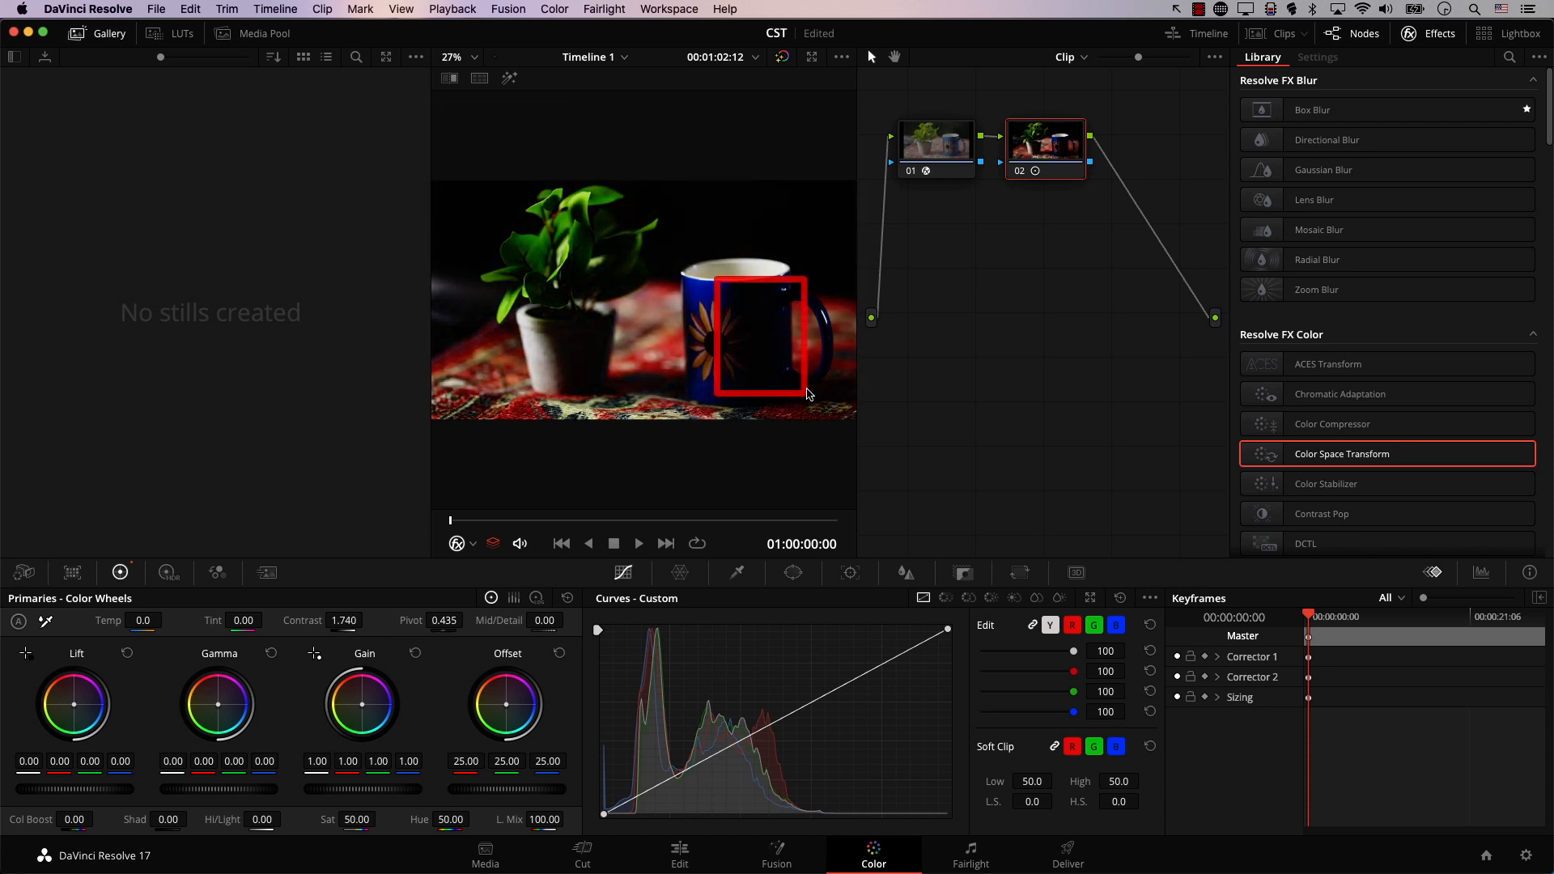
mouse_move(787, 376)
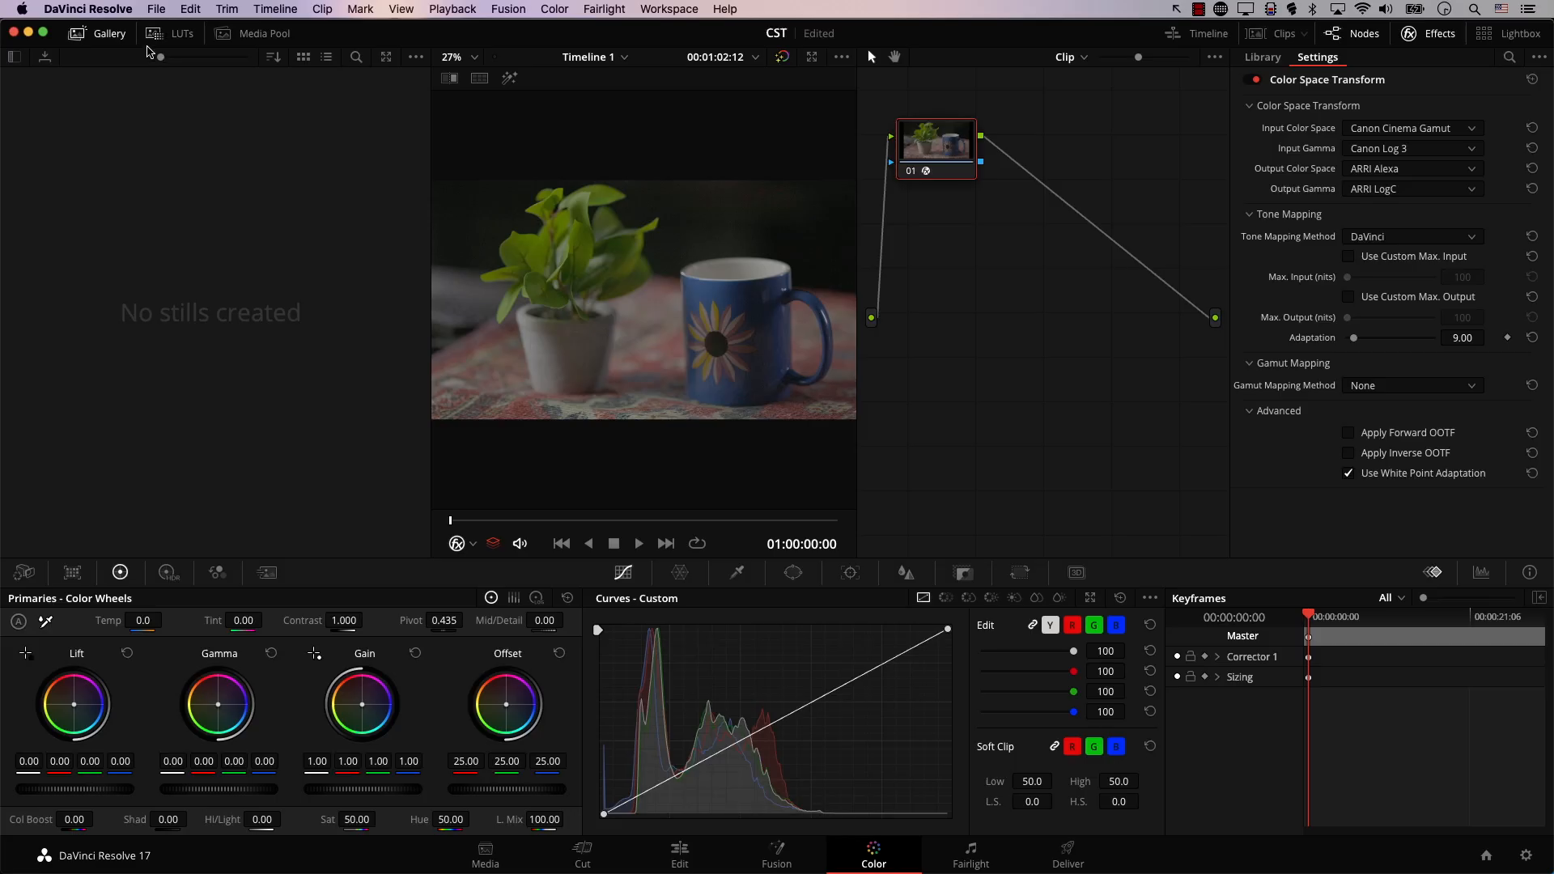
- Apply the Arri Alexa to Rec709 LUT from the Arri LUT folder to node 02
click(182, 32)
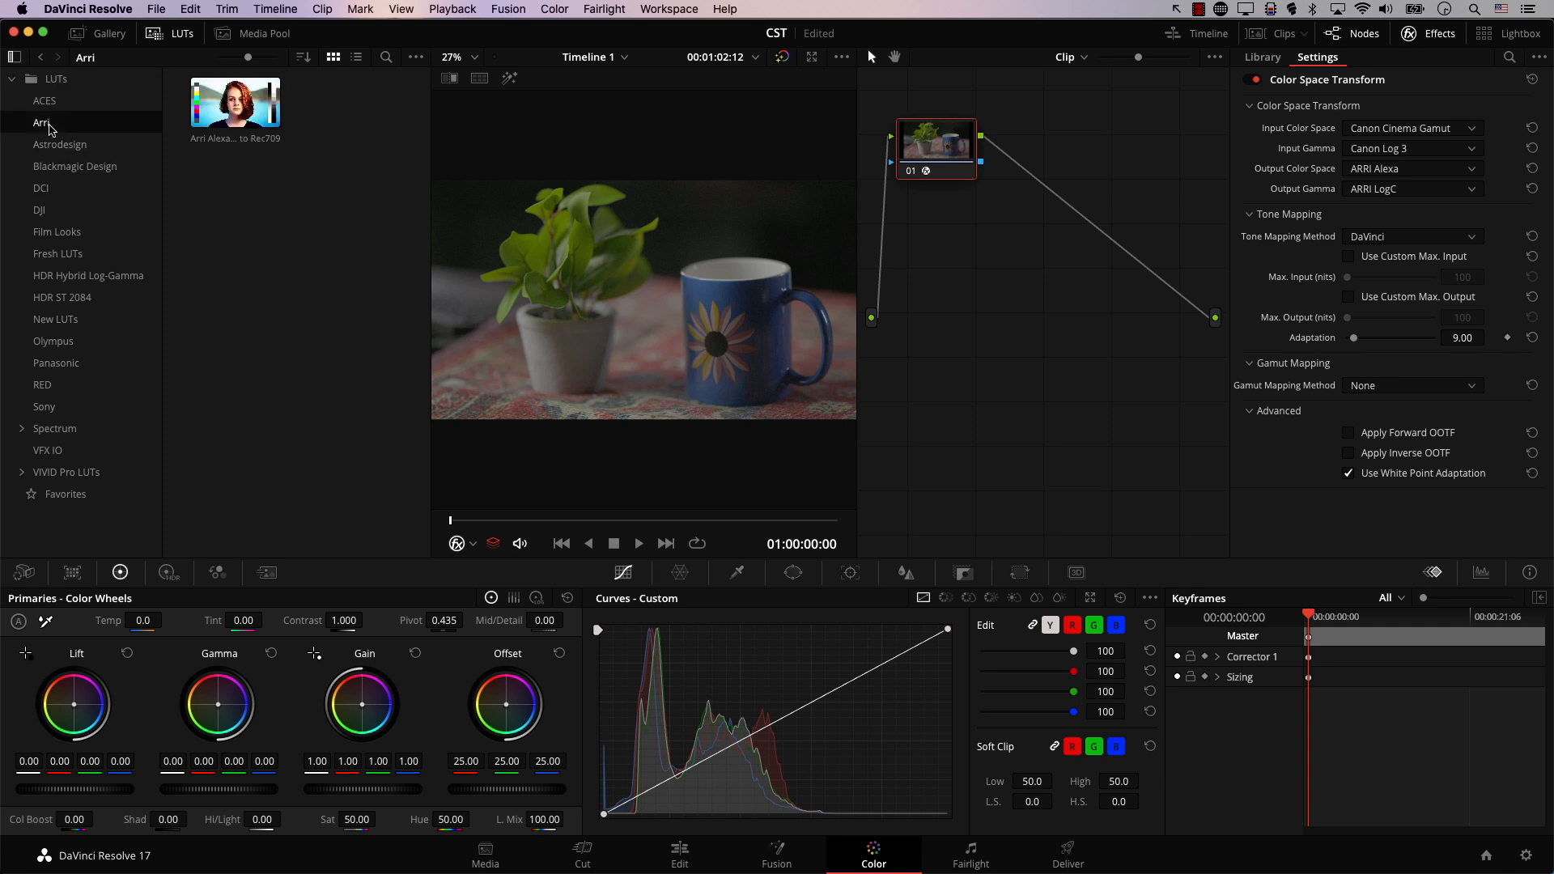
mouse_move(234, 102)
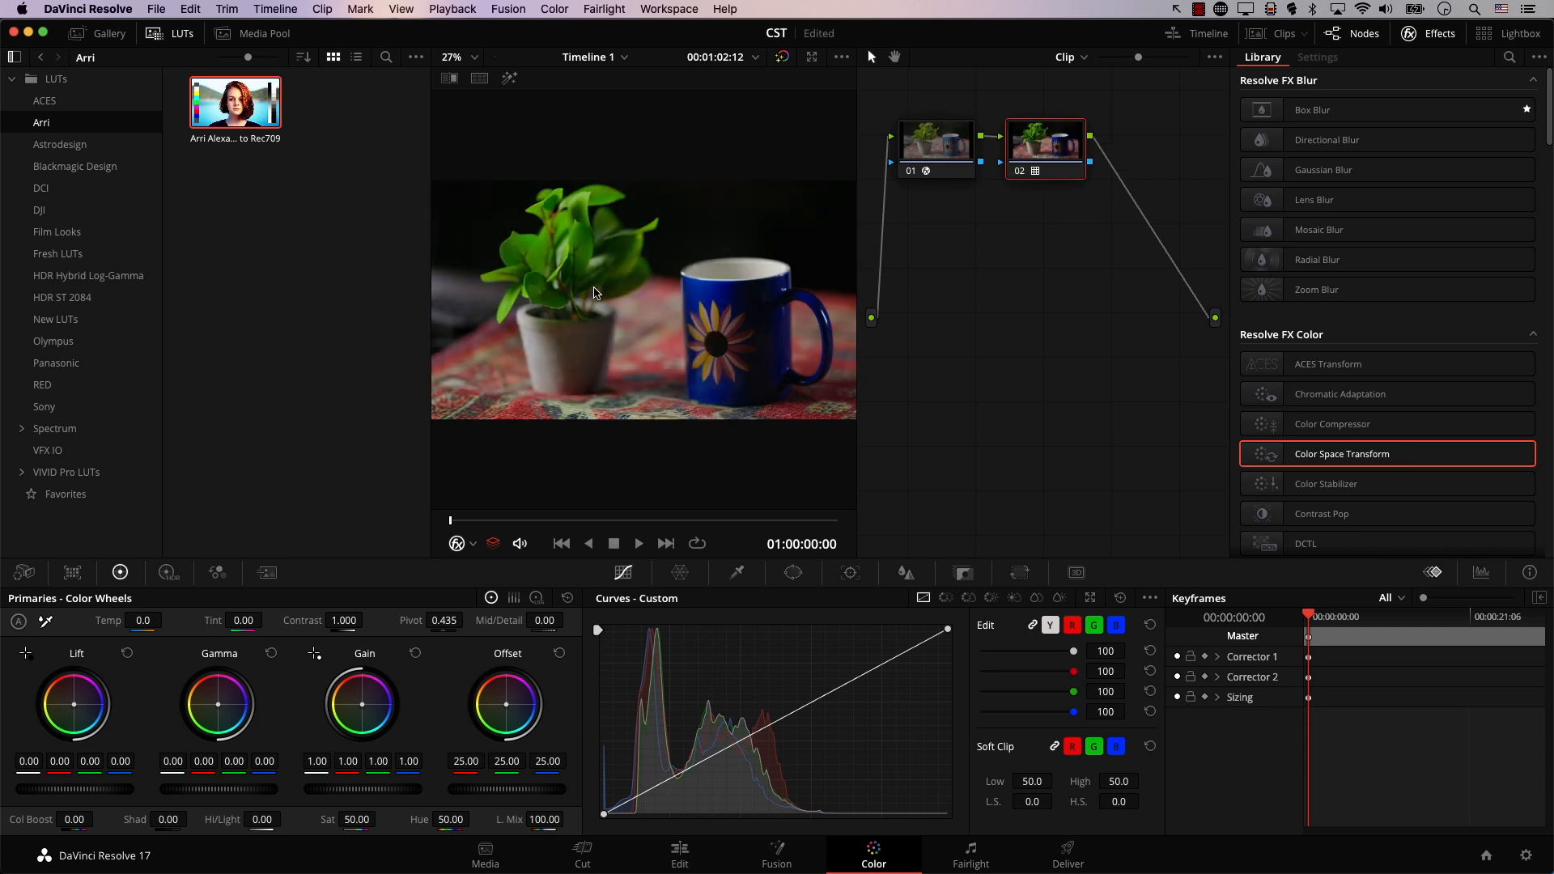
mouse_move(543, 221)
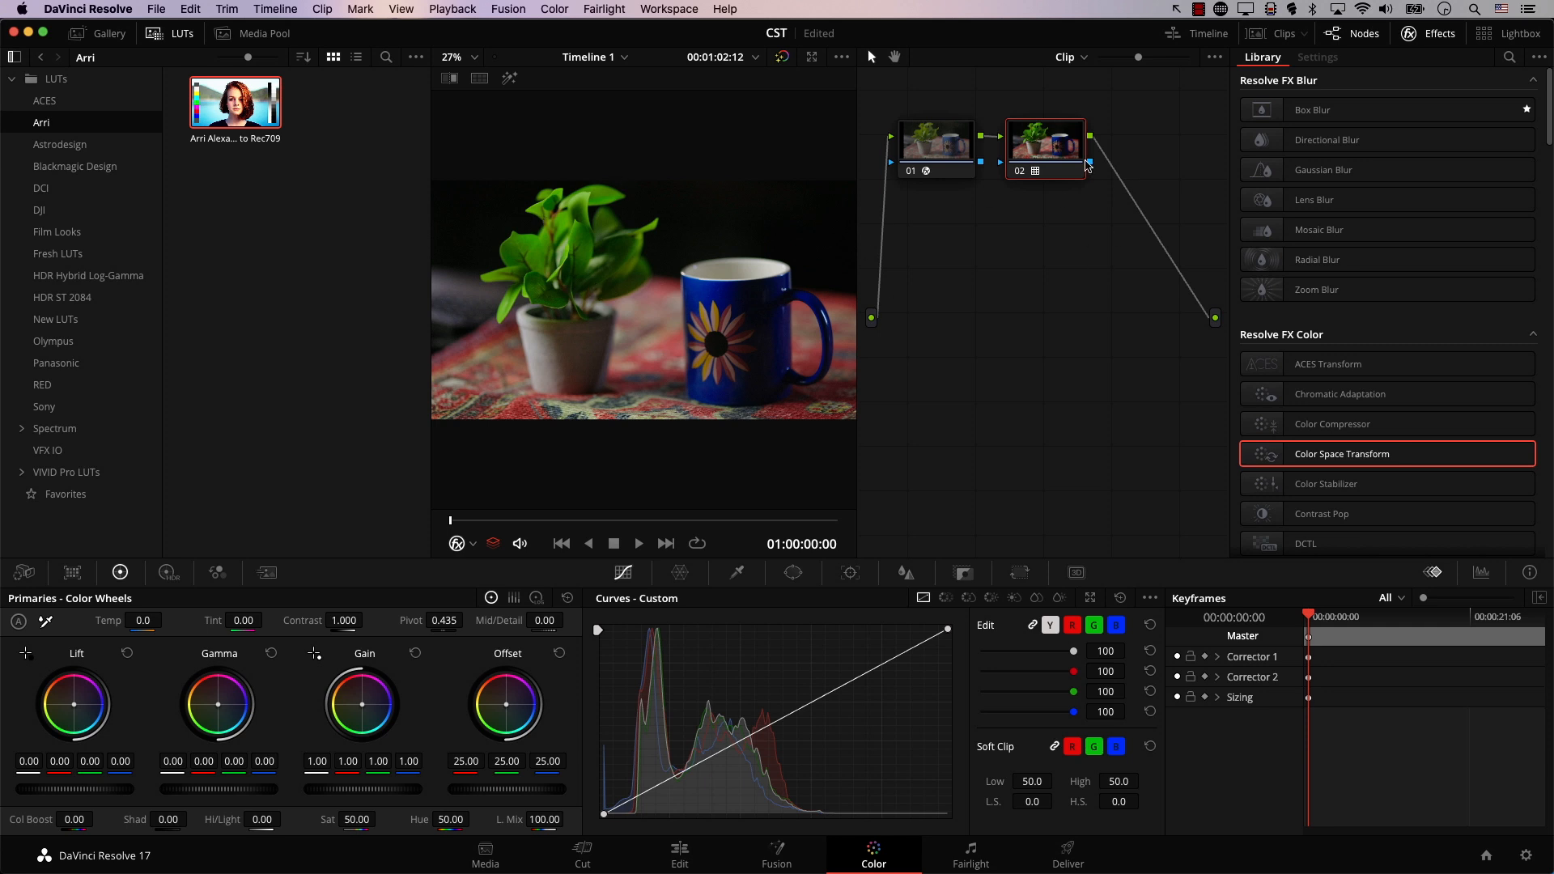
right_click(1045, 145)
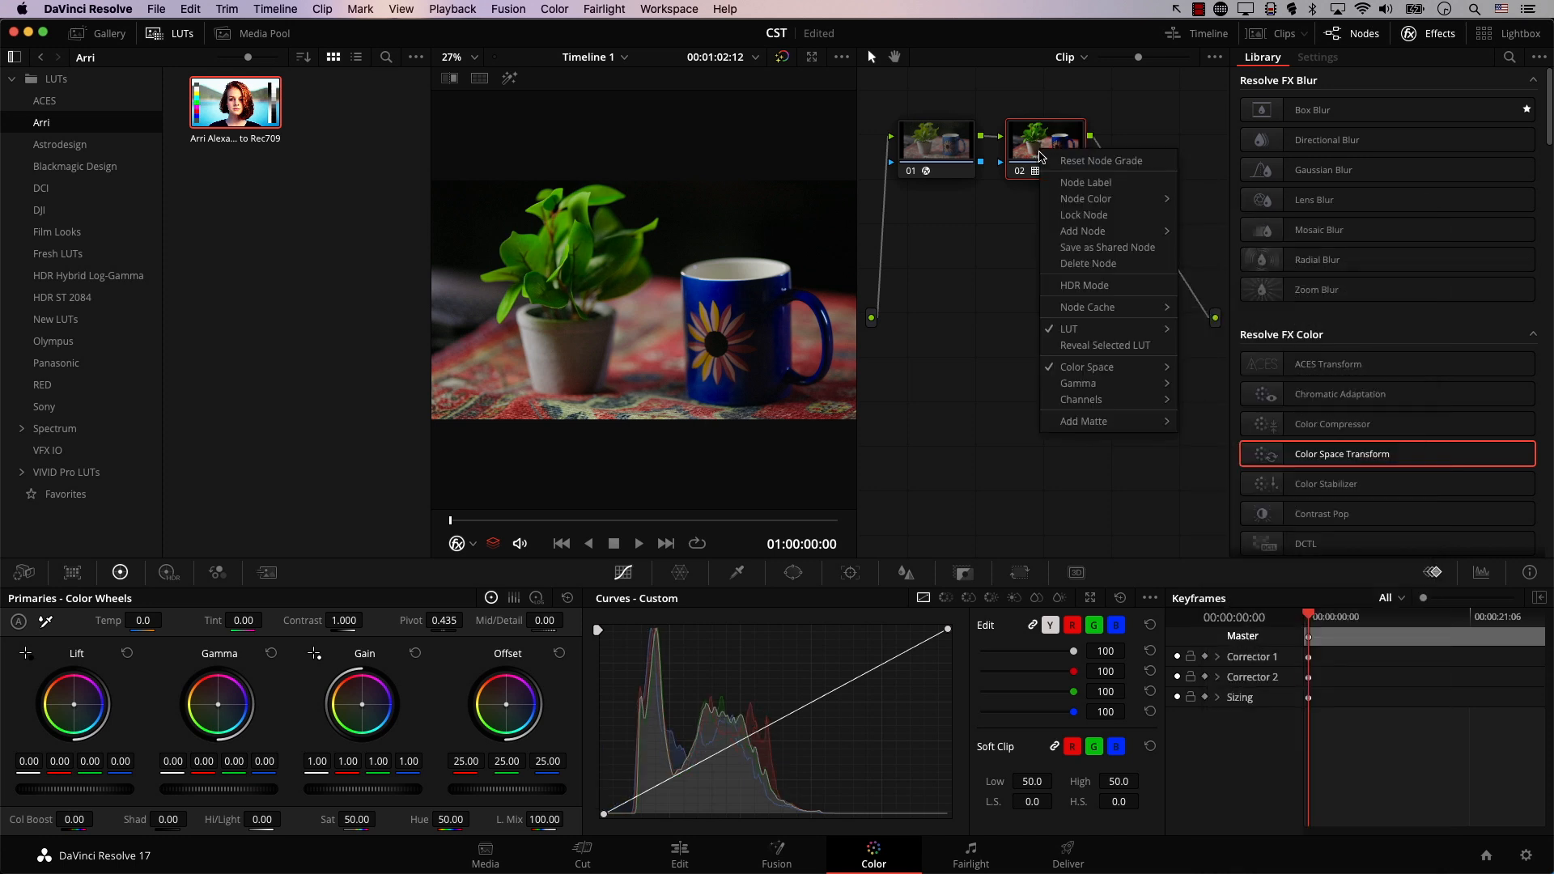
- Load grade version 2 and check that node 02's gamma is ARRI LogC
click(1077, 383)
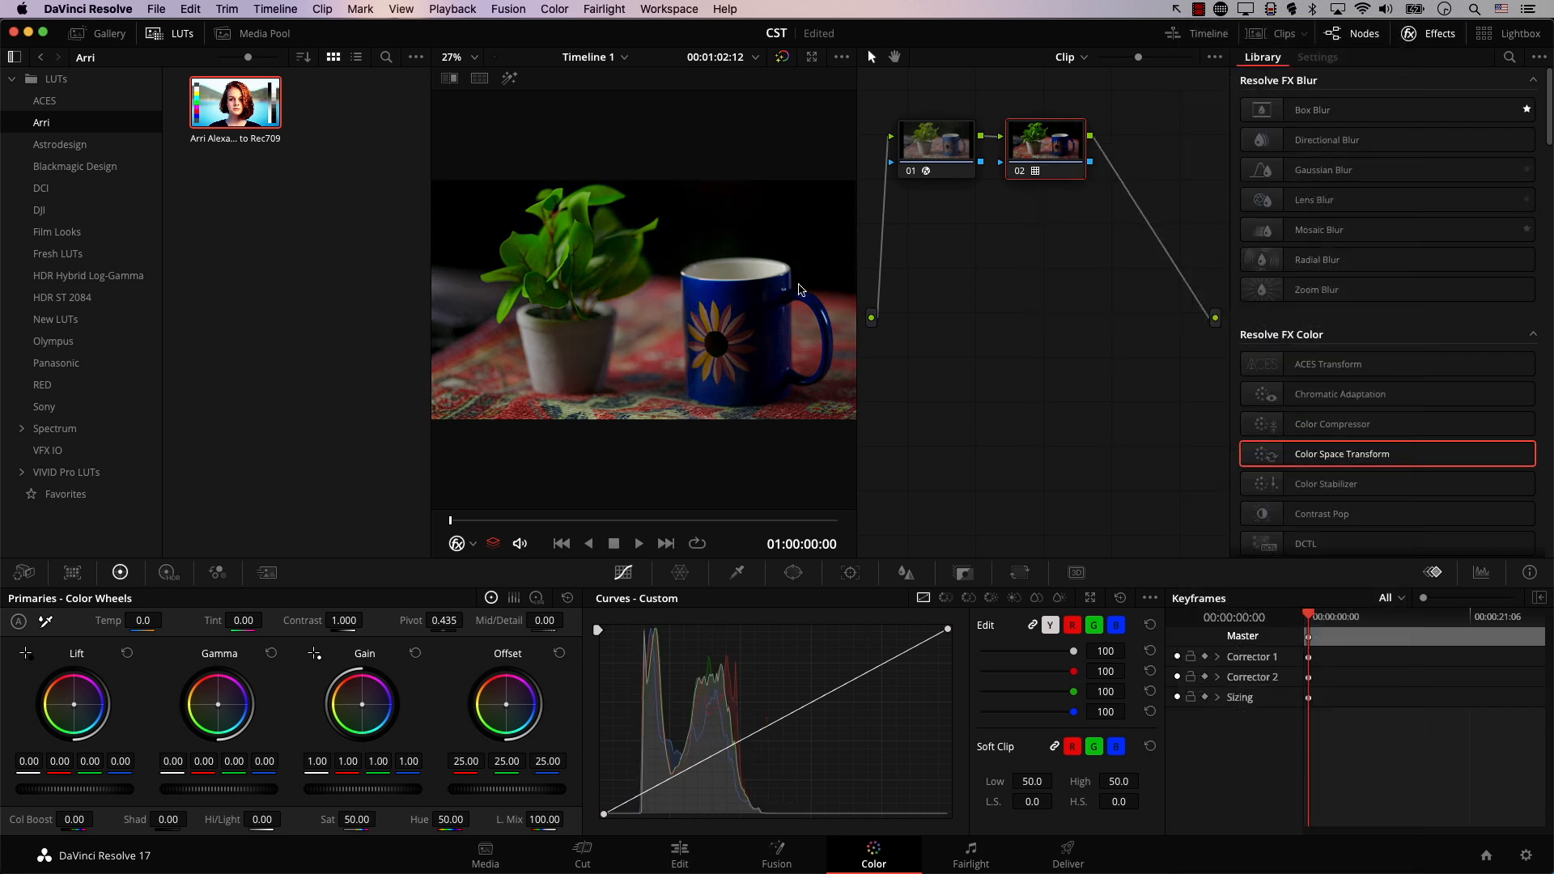
mouse_move(618, 432)
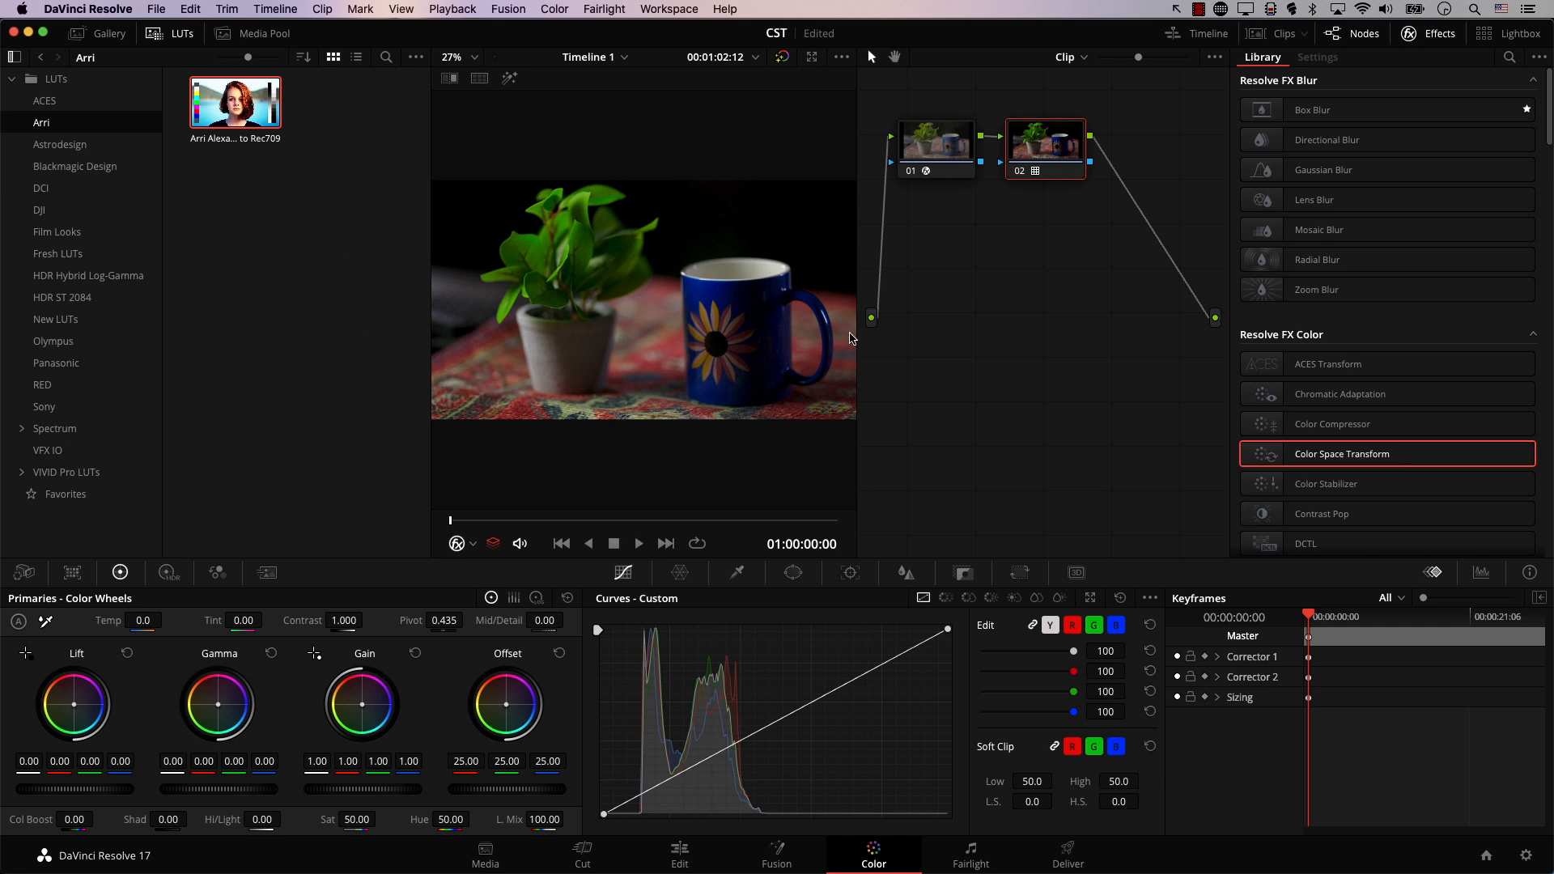
mouse_move(605, 359)
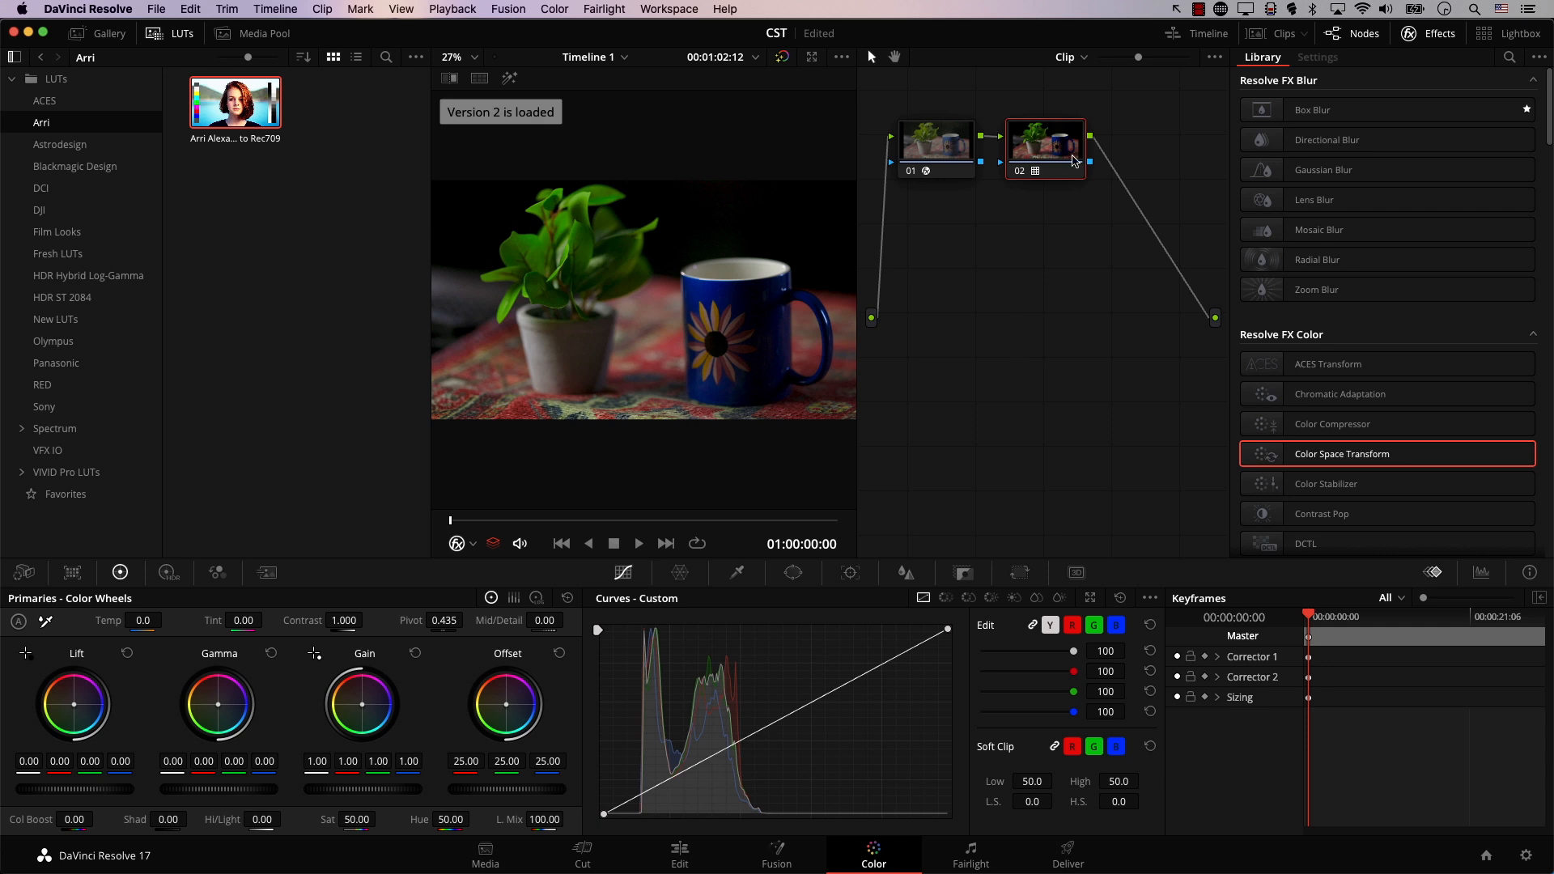
right_click(1043, 149)
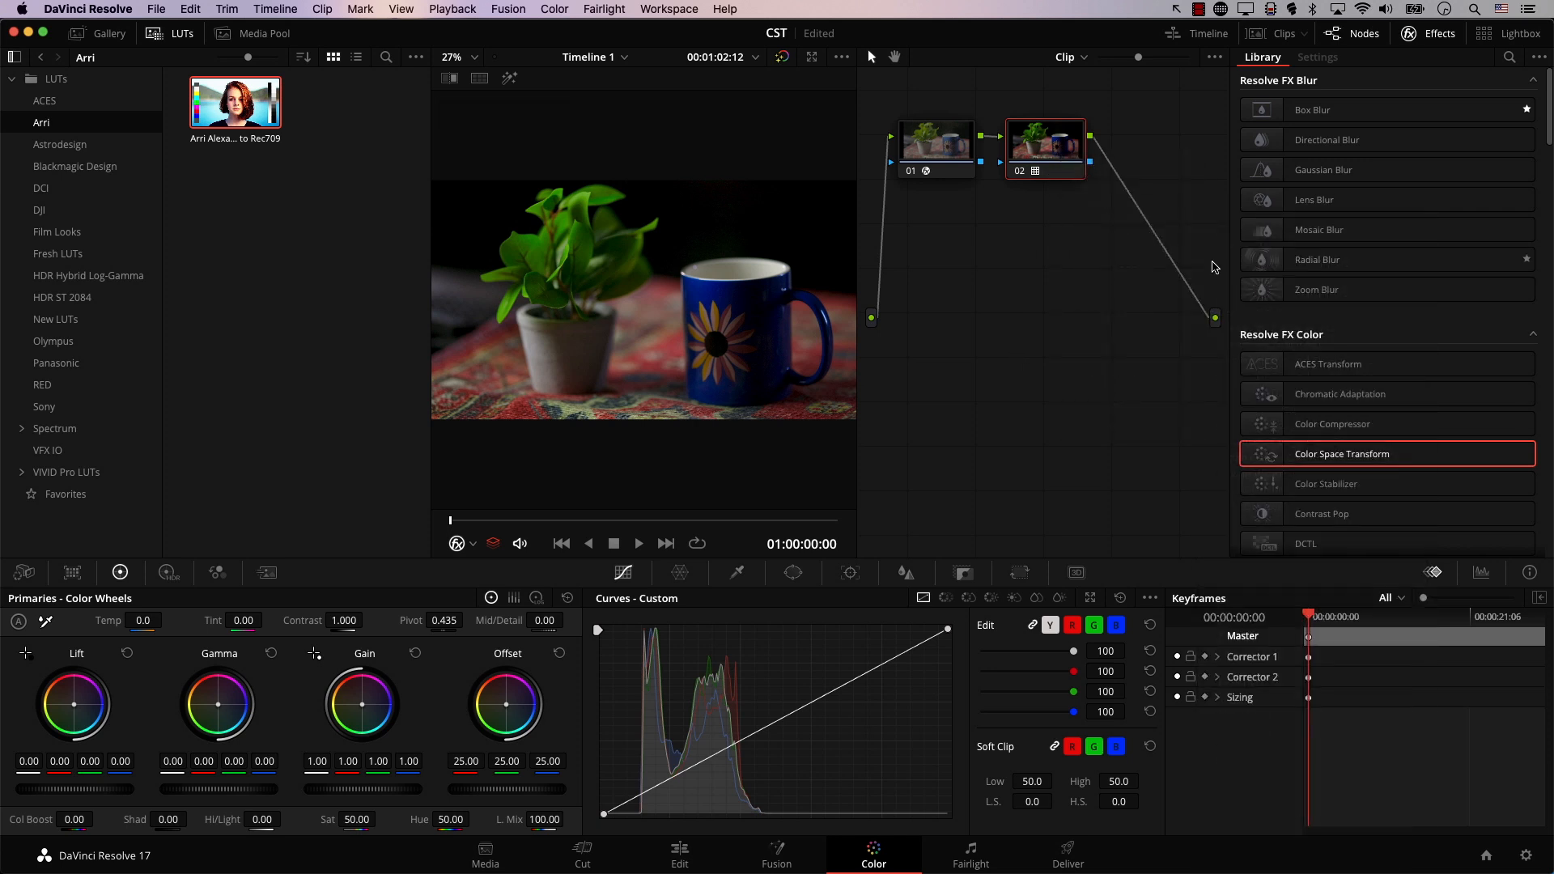
right_click(1044, 146)
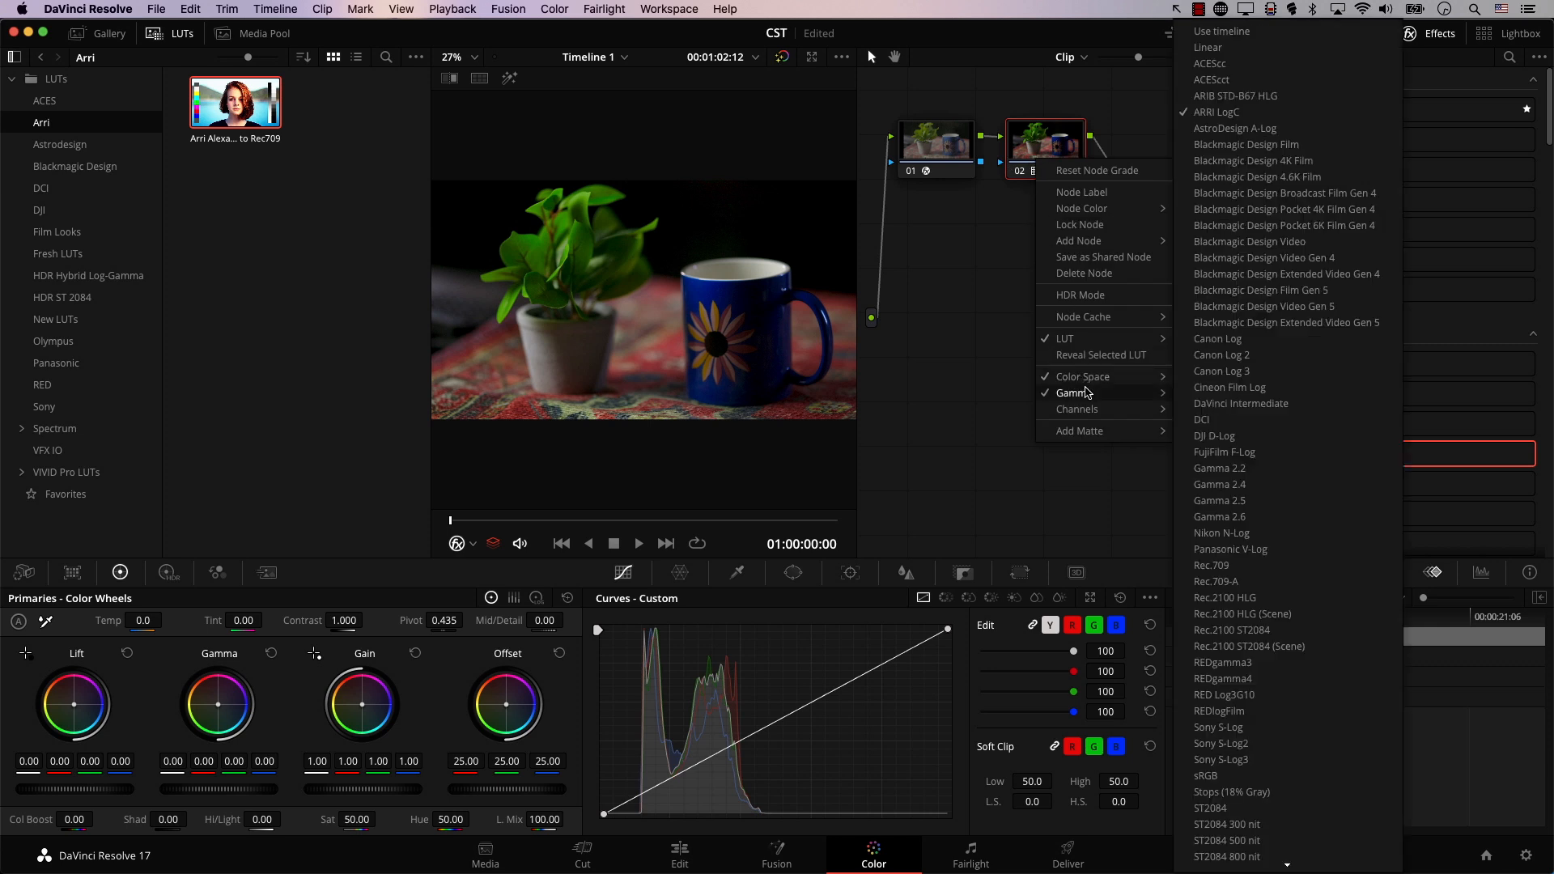